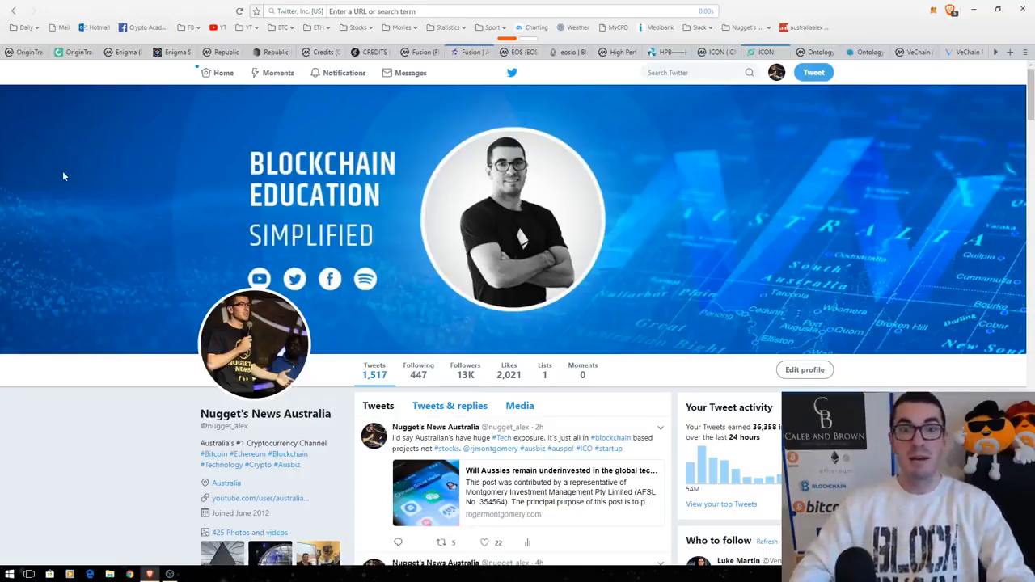
- Switch to the OriginTrail Trace token page describing the token and its exchanges
click(77, 51)
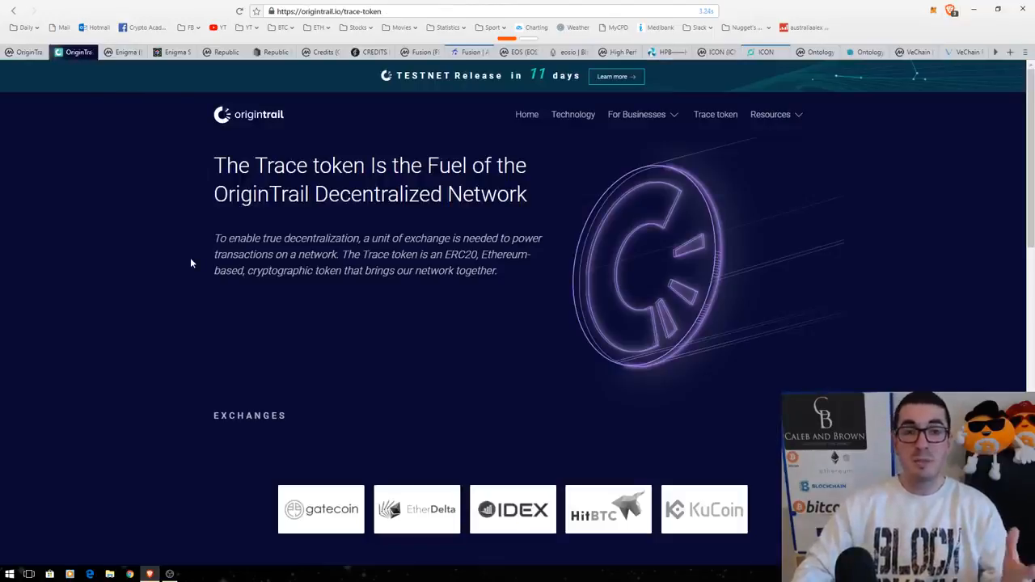
mouse_move(169, 273)
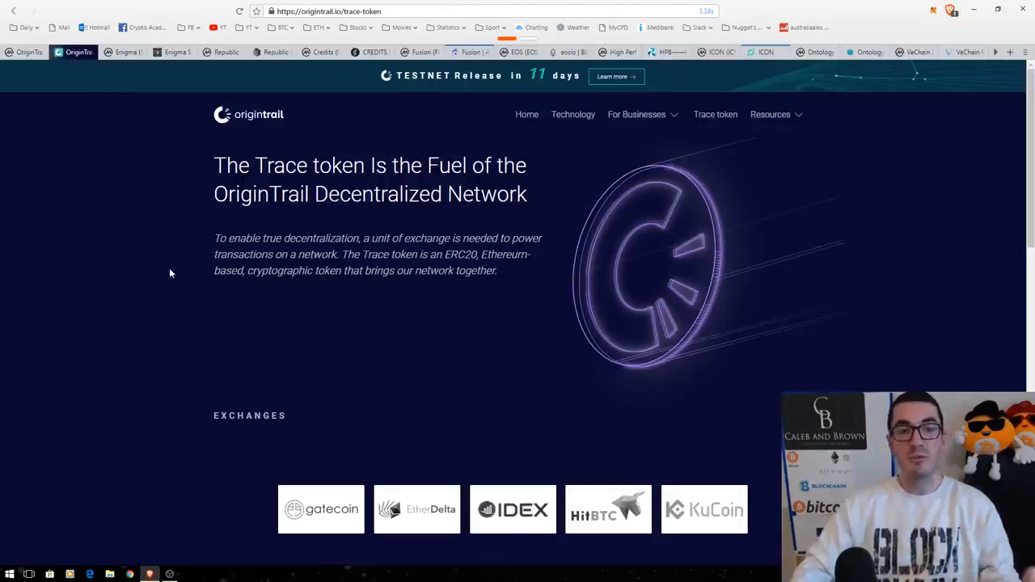
mouse_move(142, 257)
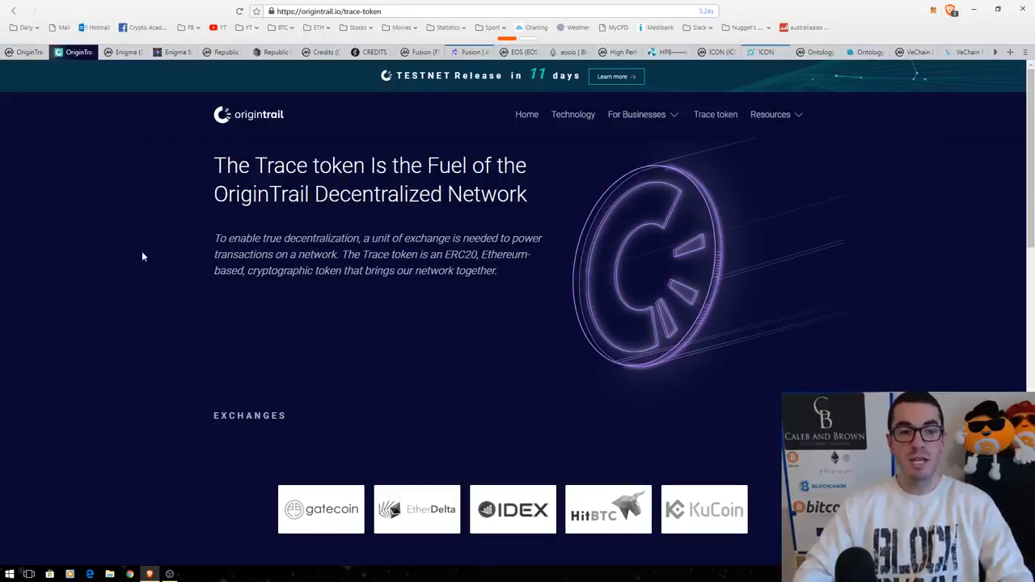
mouse_move(401, 107)
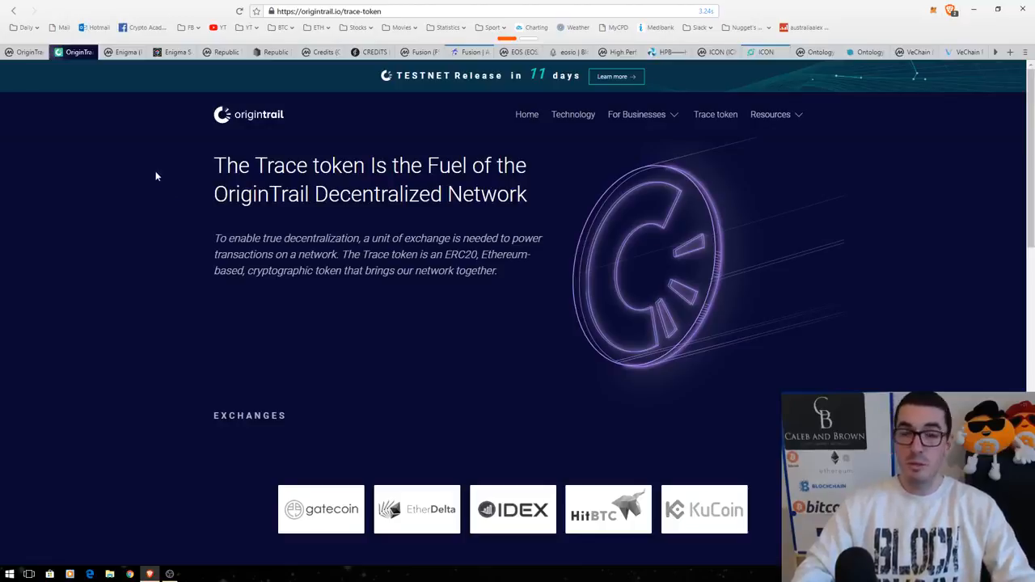
- Switch to CoinMarketCap's Enigma (ENG) page with its price, market cap and supply figures
click(121, 52)
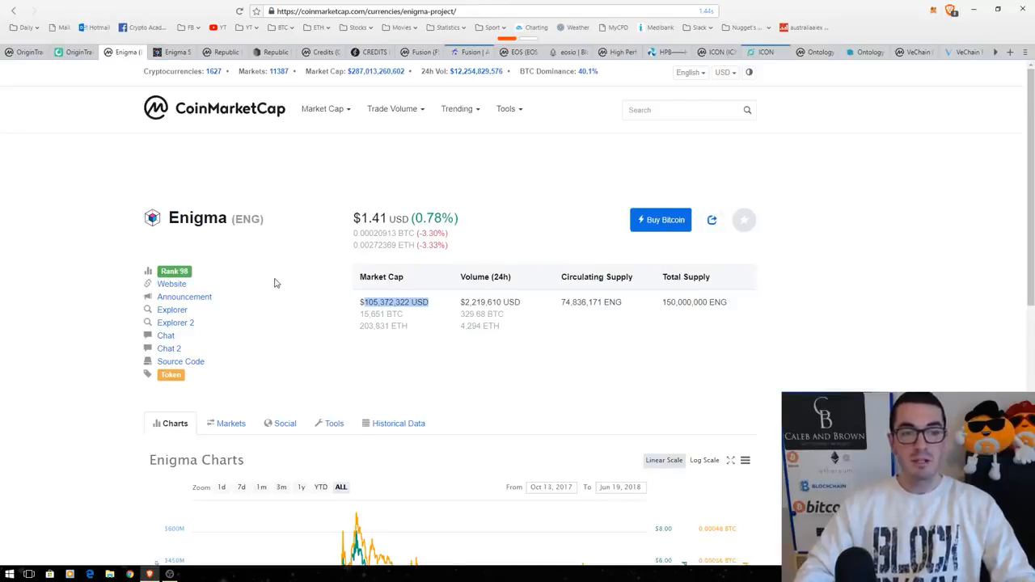
mouse_move(291, 295)
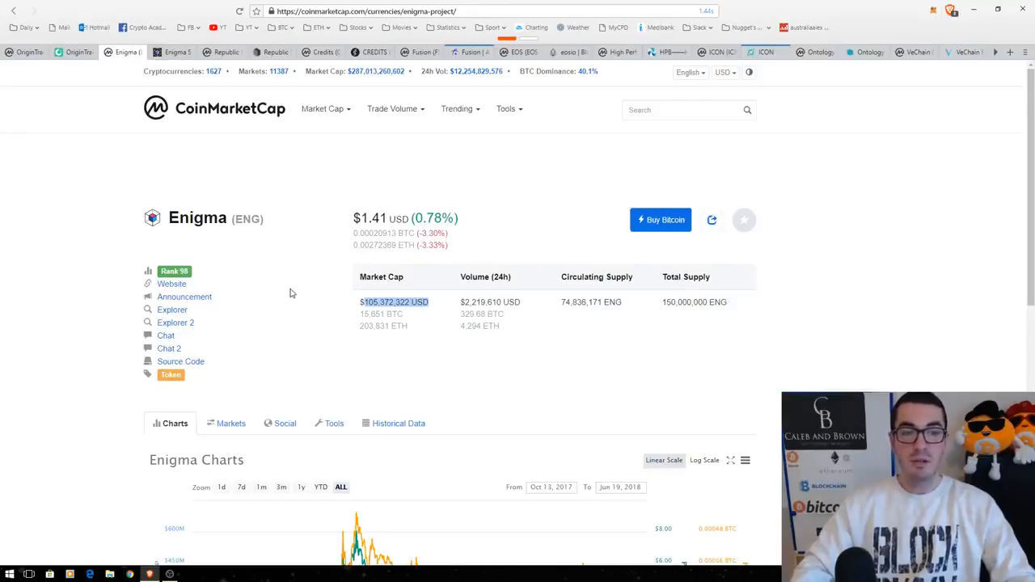
mouse_move(315, 256)
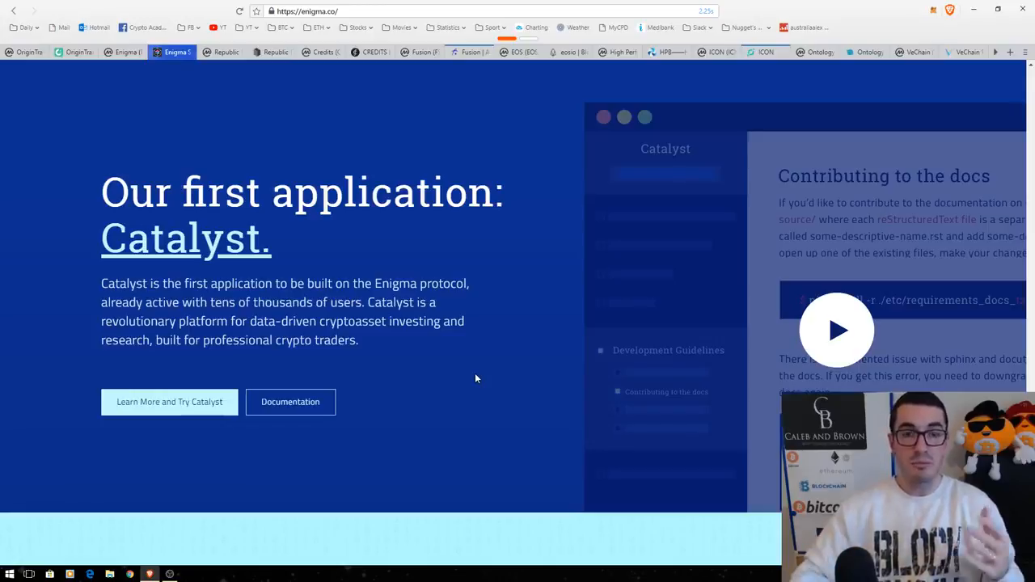
mouse_move(463, 378)
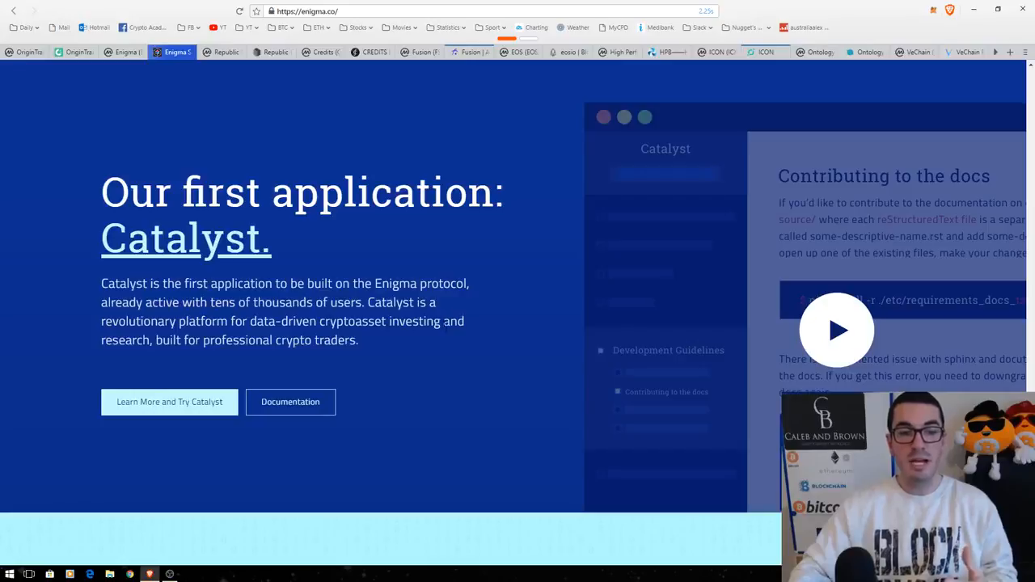
mouse_move(461, 346)
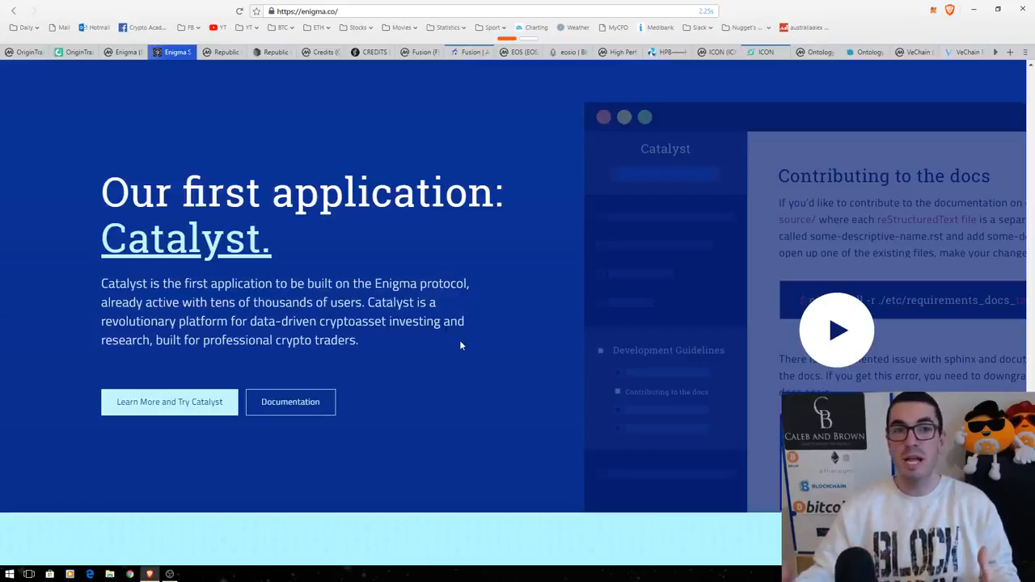
mouse_move(466, 343)
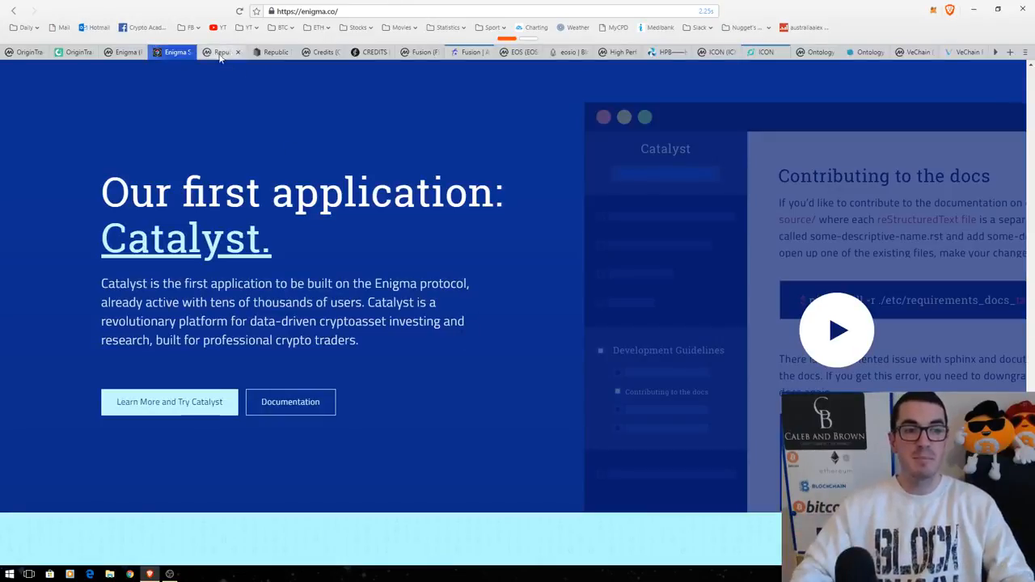
- Browse the Republic Protocol homepage down through its team, investors and core components sections
click(224, 52)
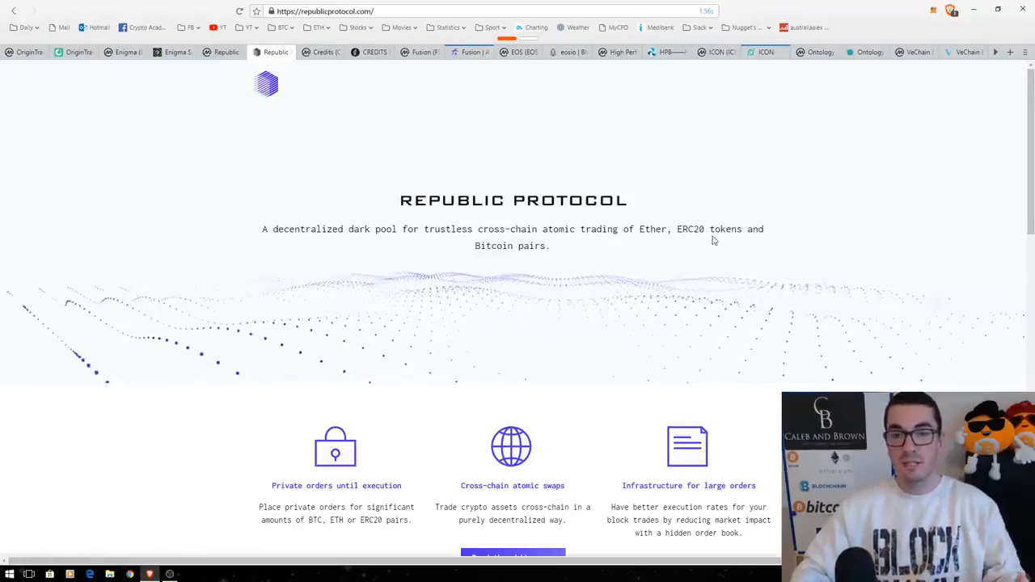
mouse_move(751, 284)
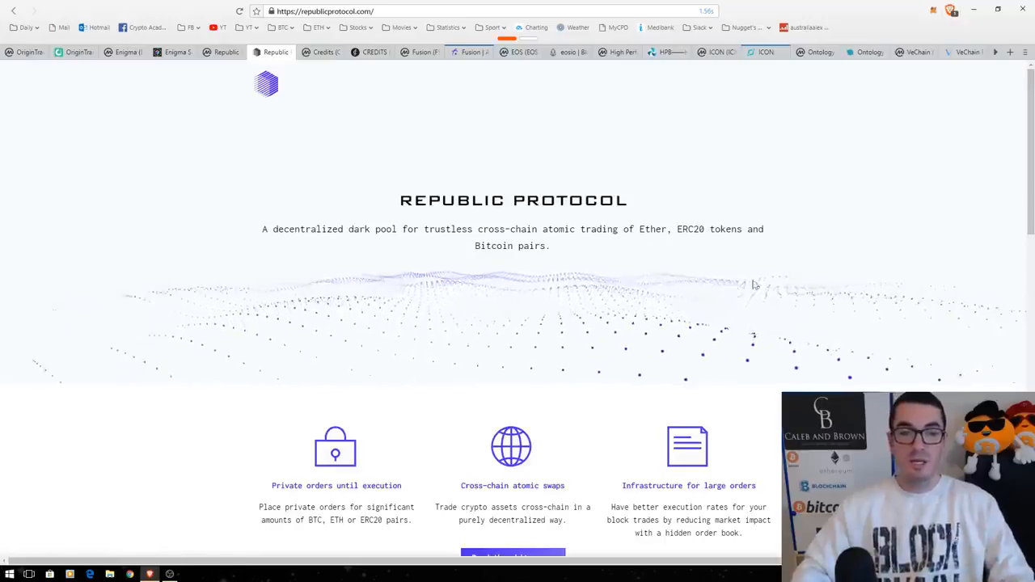
scroll(down, 3)
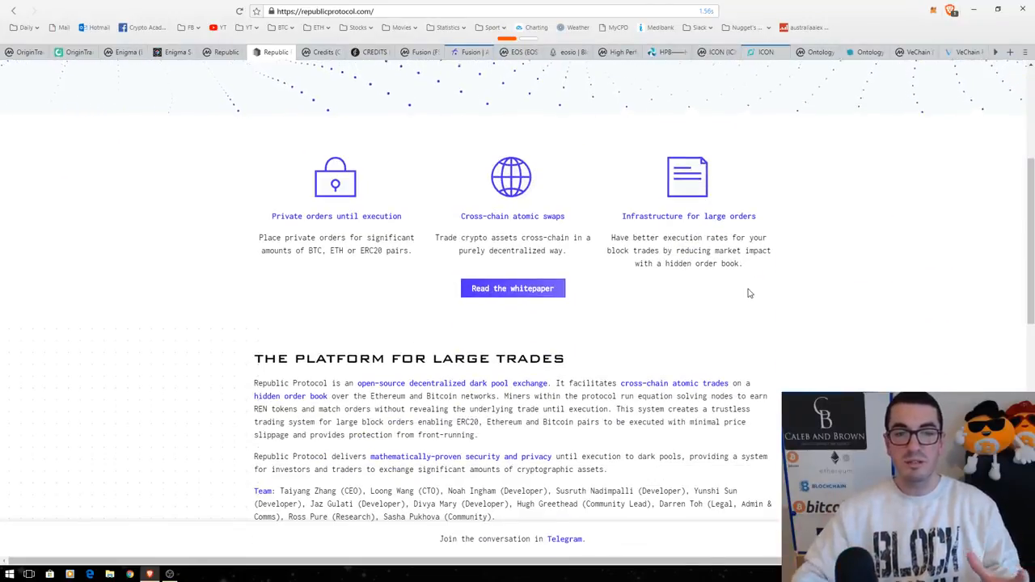
scroll(down, 3)
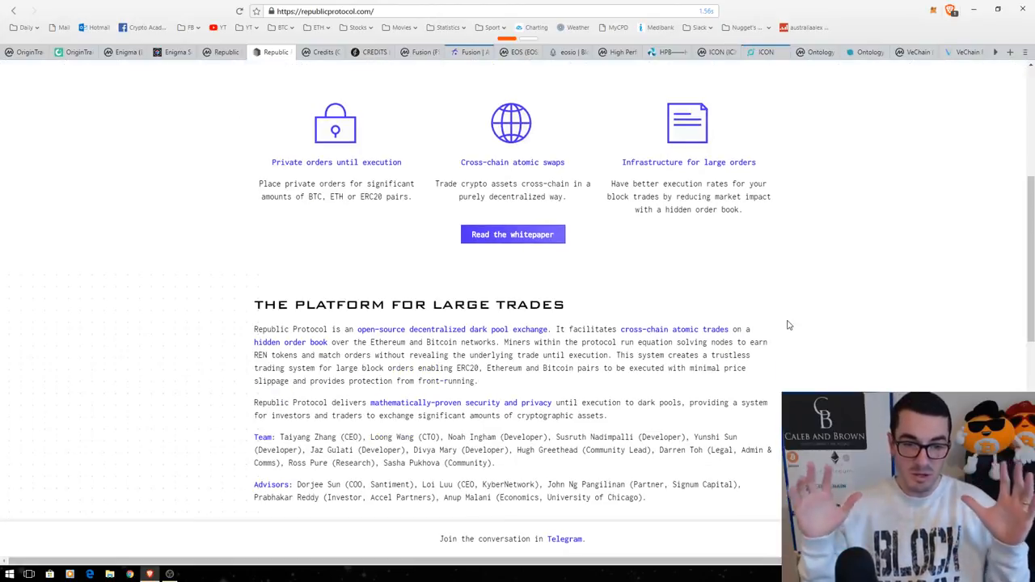
scroll(down, 3)
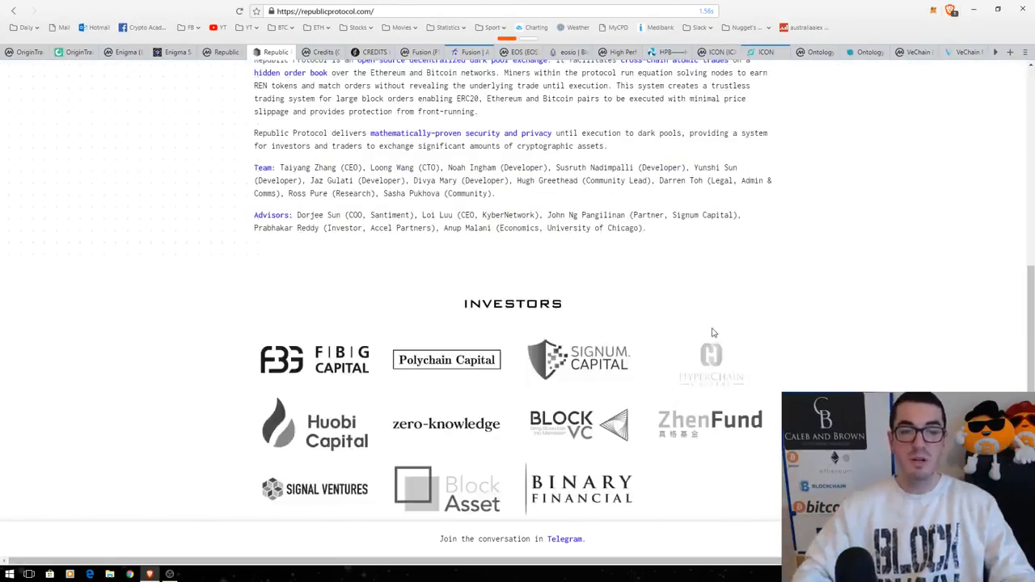
scroll(down, 3)
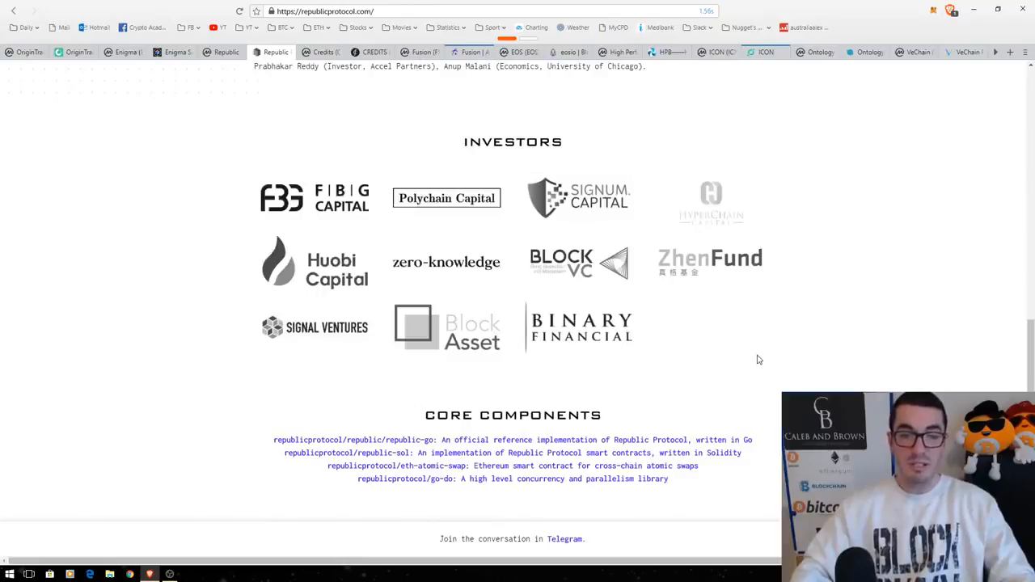
mouse_move(194, 259)
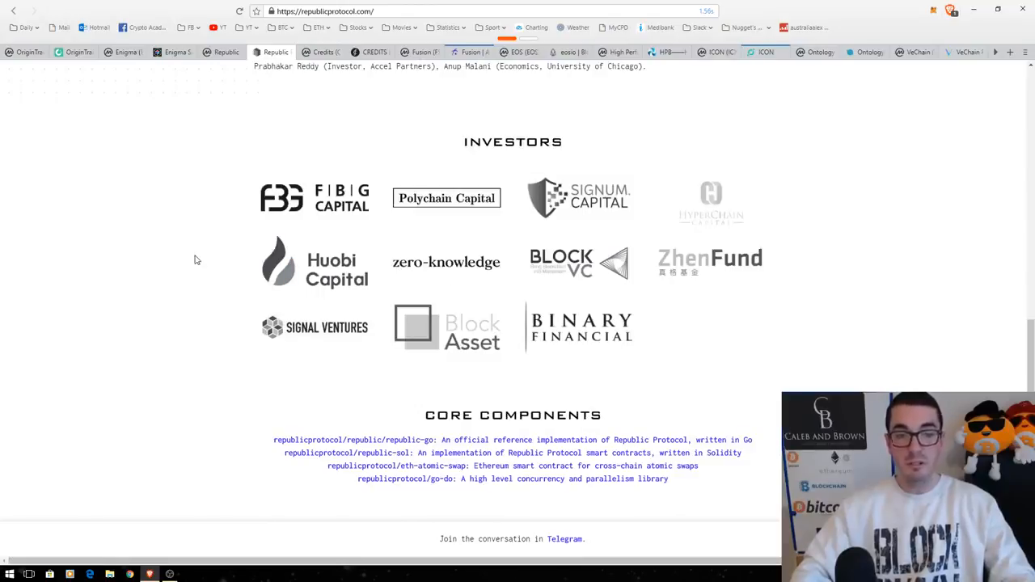
mouse_move(204, 236)
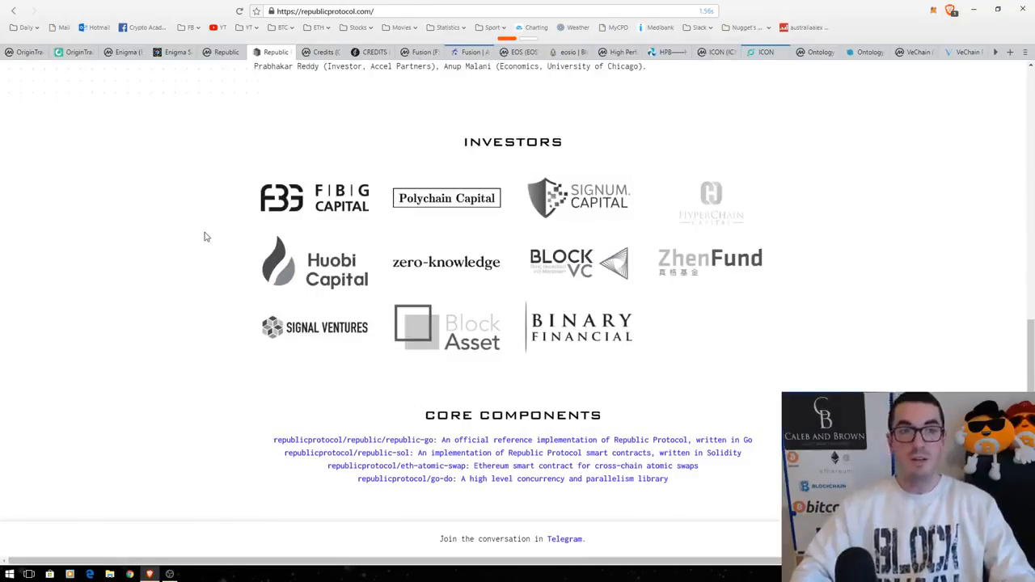
scroll(up, 3)
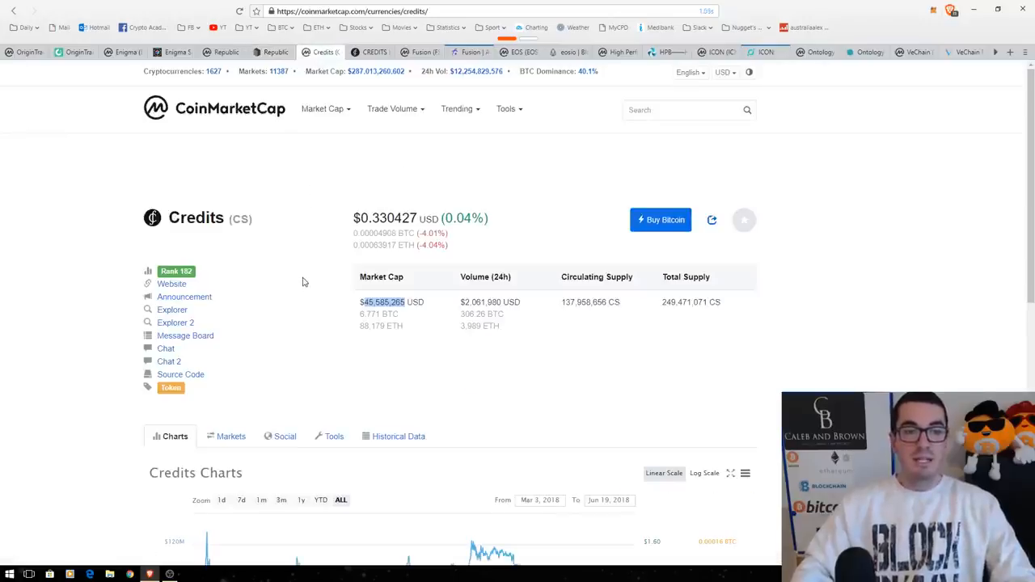
mouse_move(307, 304)
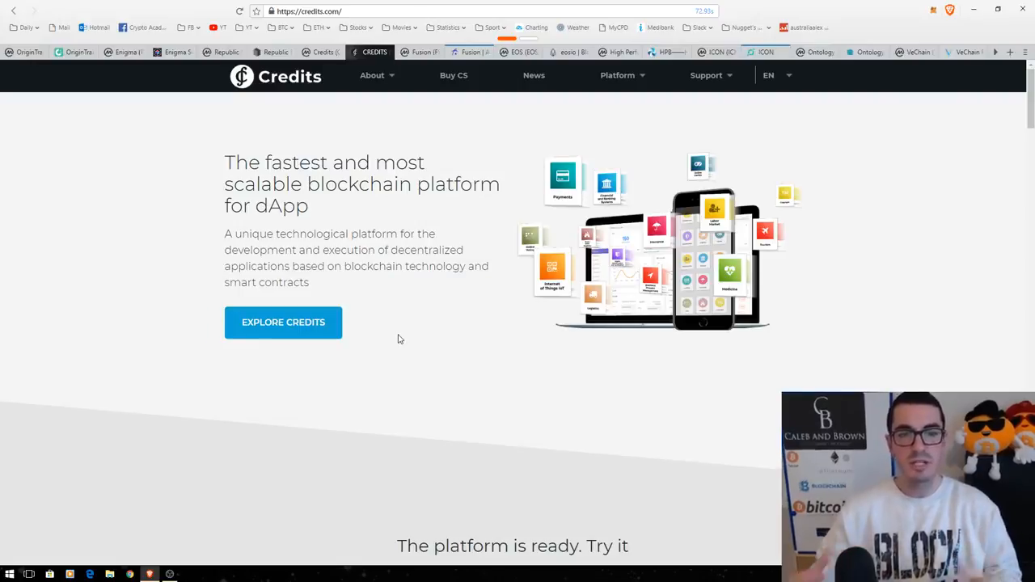
mouse_move(408, 323)
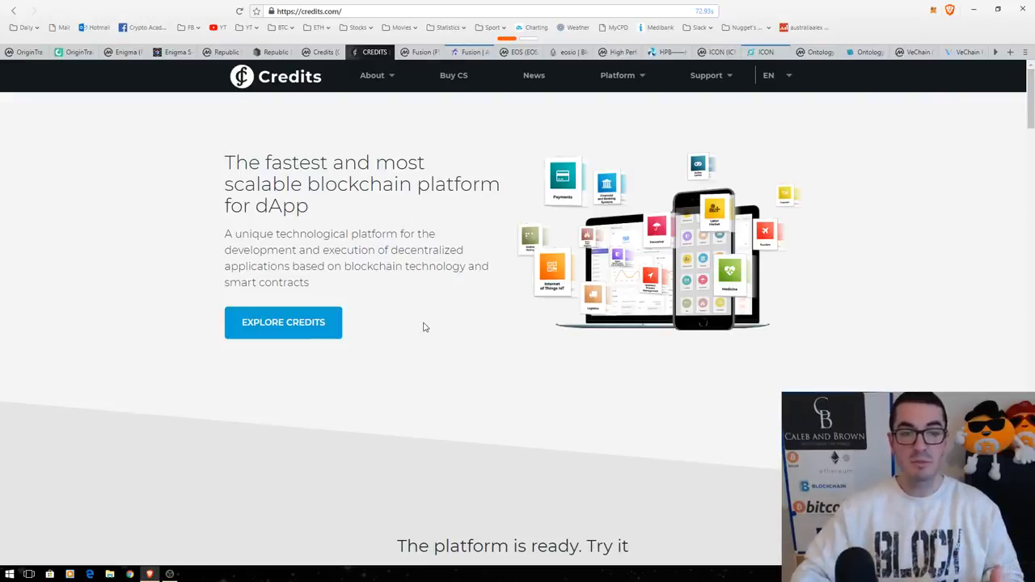
mouse_move(717, 304)
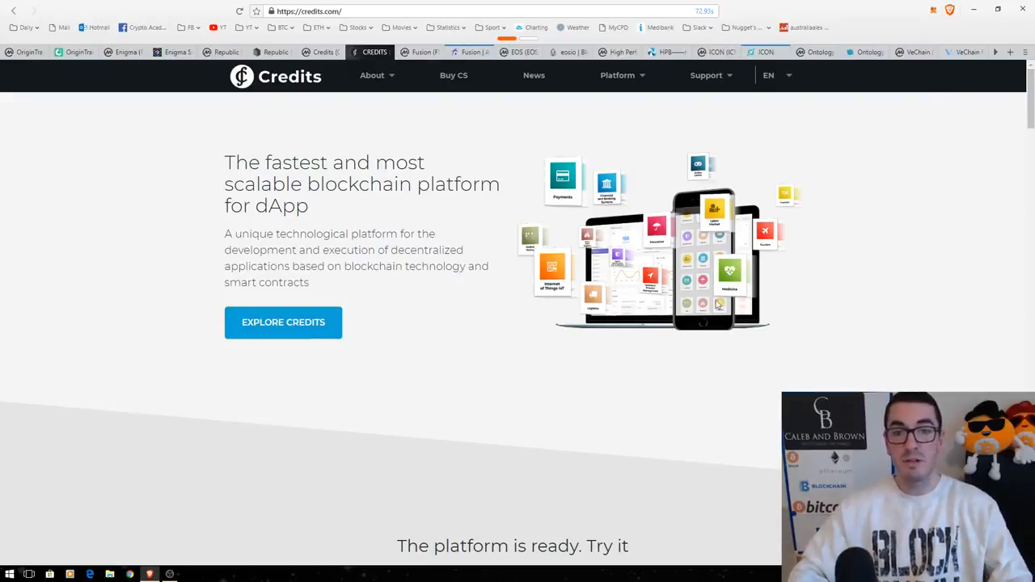
mouse_move(315, 210)
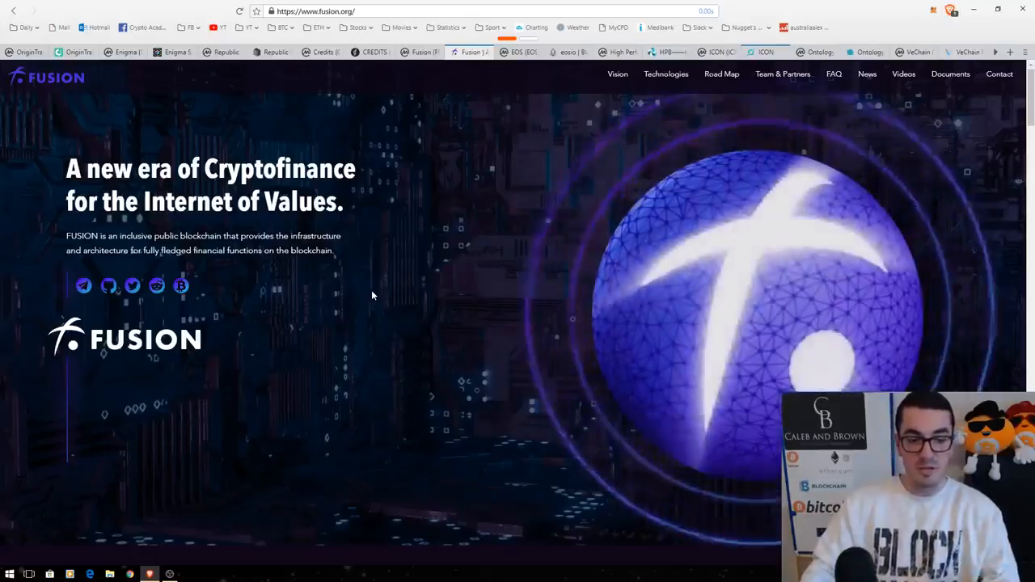
- Scroll the Fusion homepage through its vision and DCRM technology to the Institutional Supporters section
scroll(down, 3)
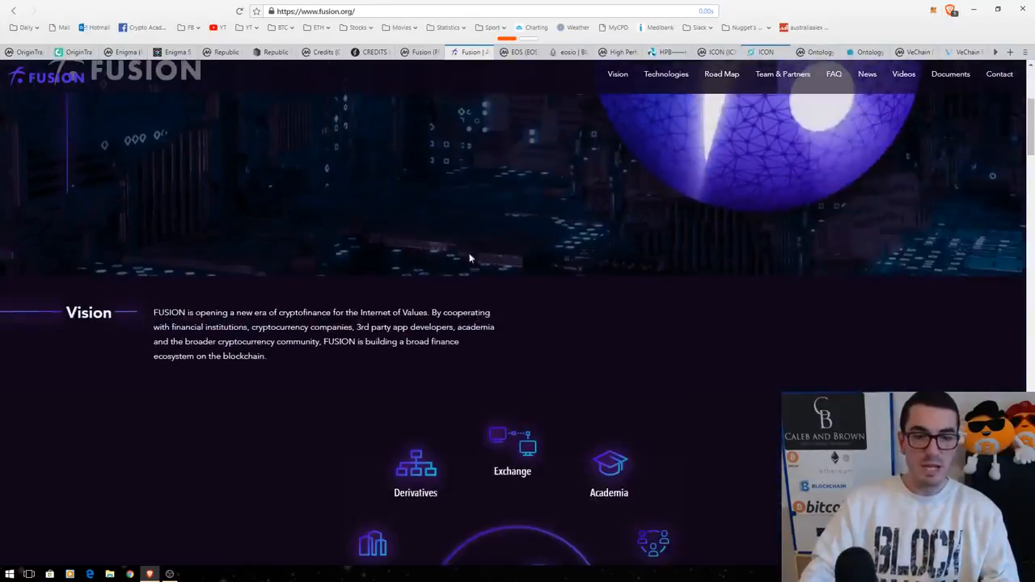
scroll(down, 3)
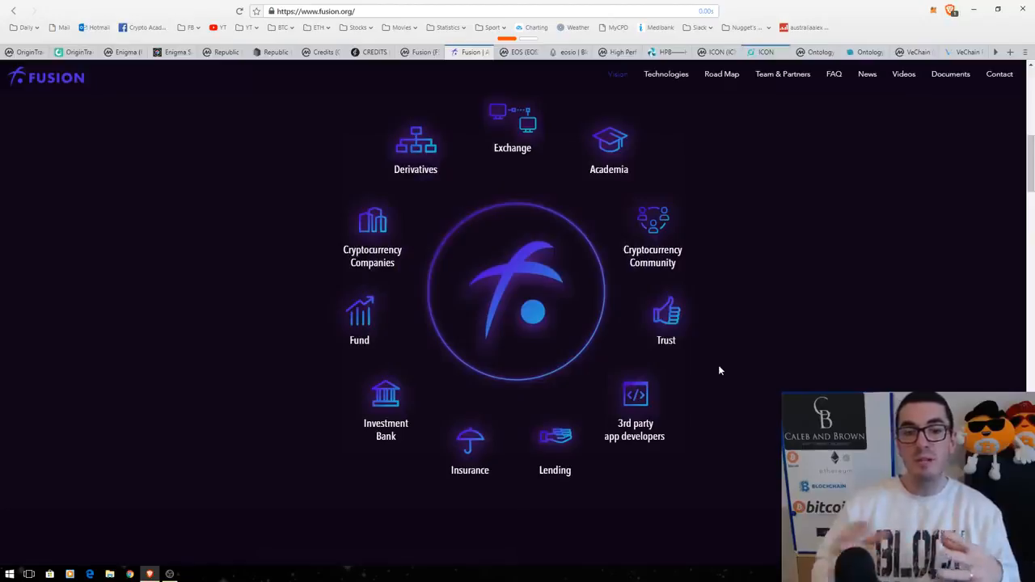
scroll(down, 3)
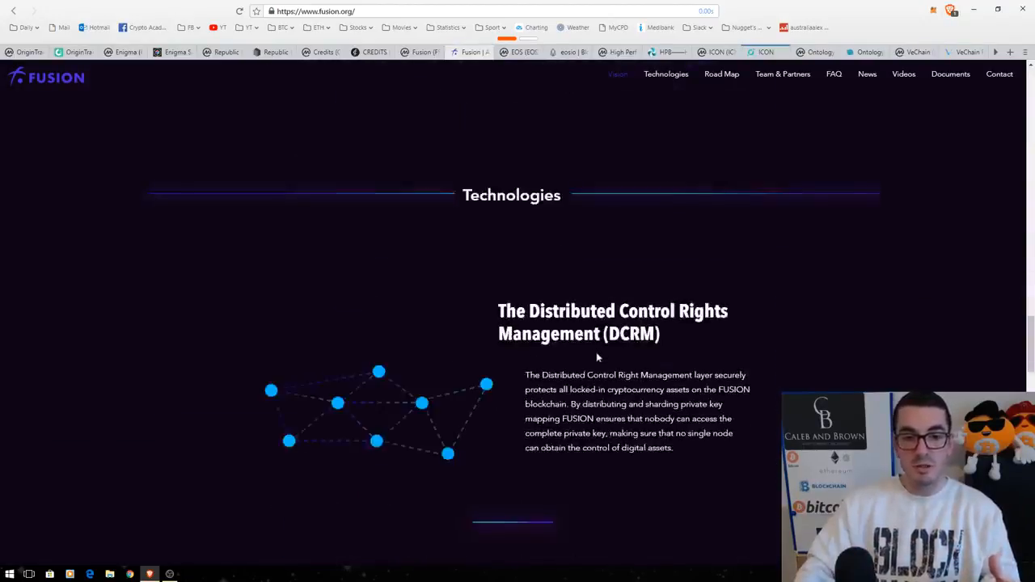
scroll(down, 3)
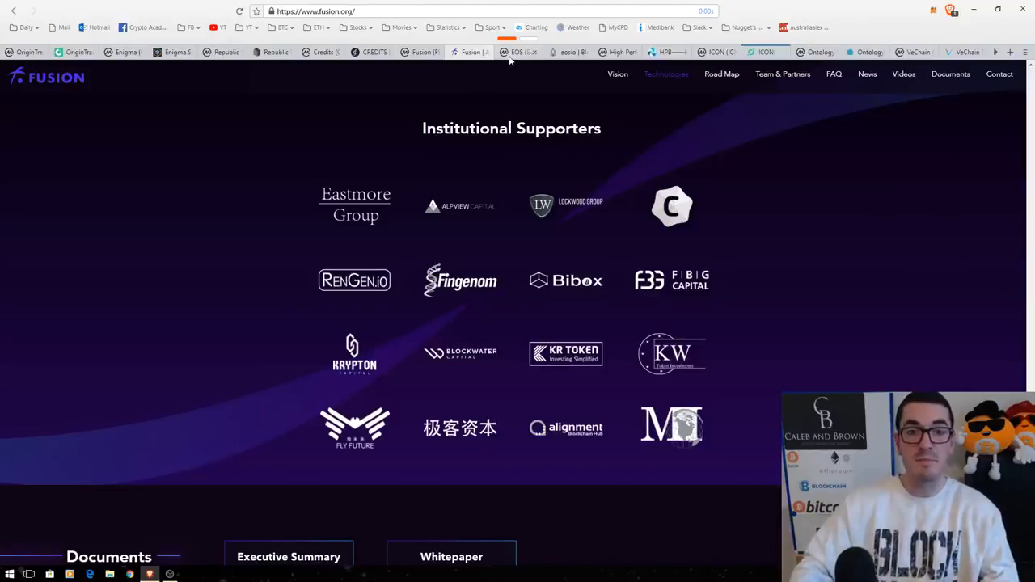
- Switch to the eos.io site showing its Scalable, Flexible and Usable features and EOS VC section
click(517, 51)
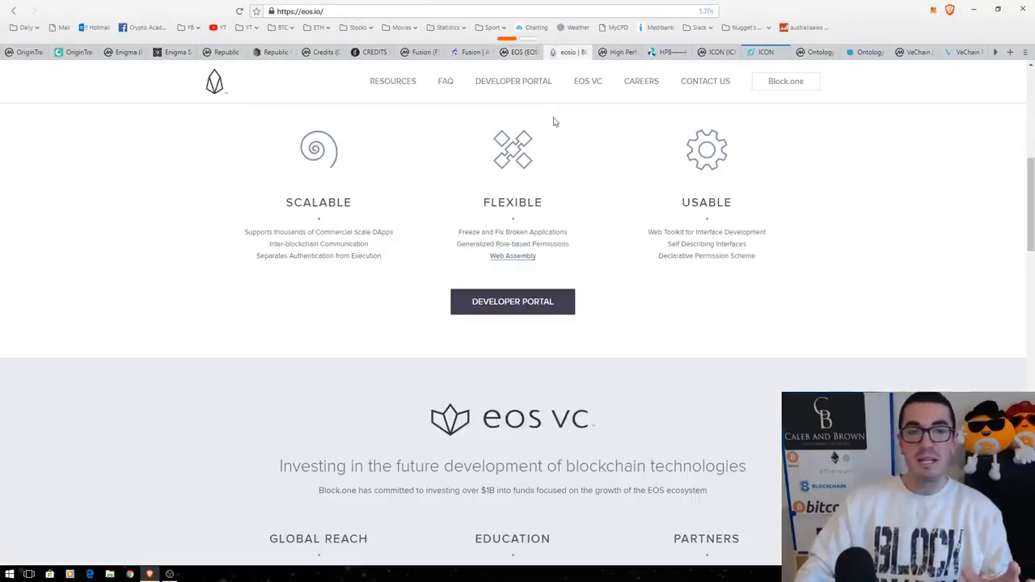
mouse_move(410, 307)
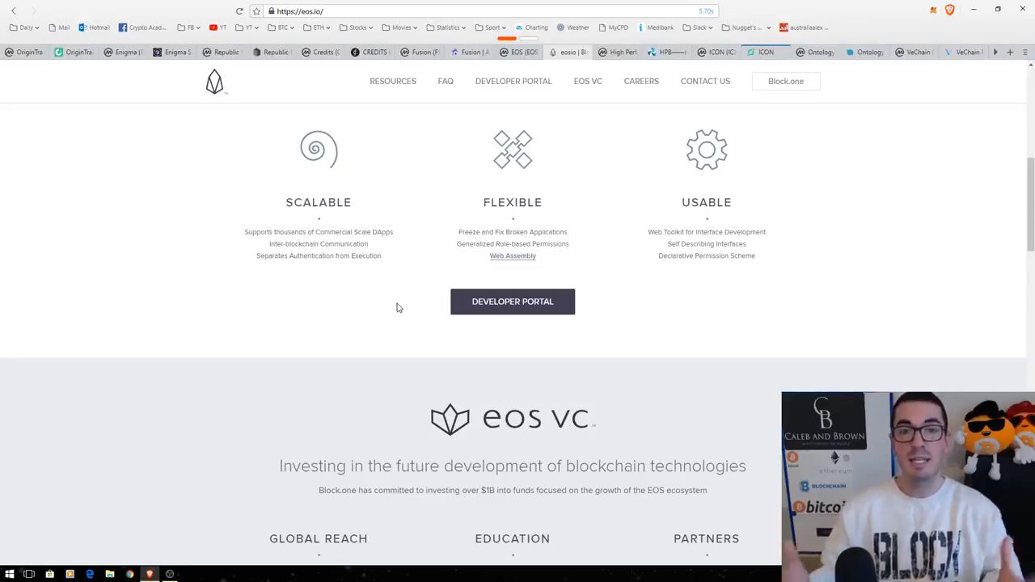
mouse_move(394, 330)
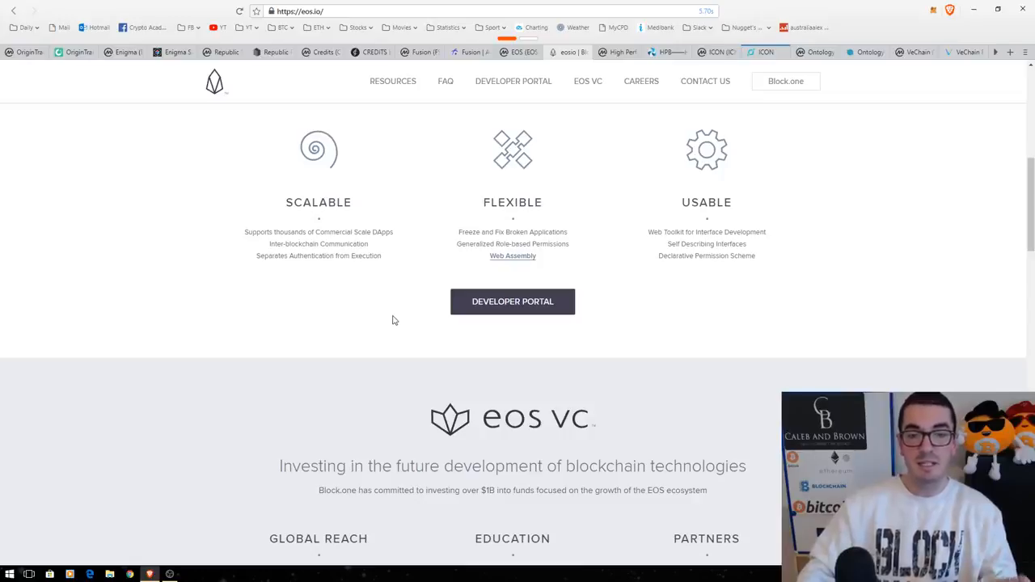
mouse_move(391, 320)
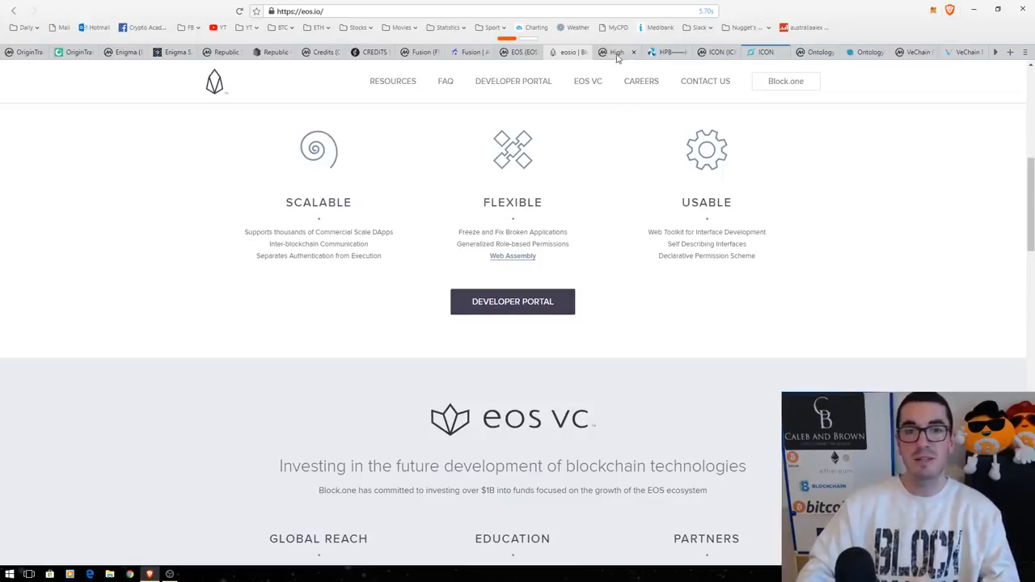
- Review the High Performance Blockchain page and scroll the HPB site back up from its co-founders
click(616, 52)
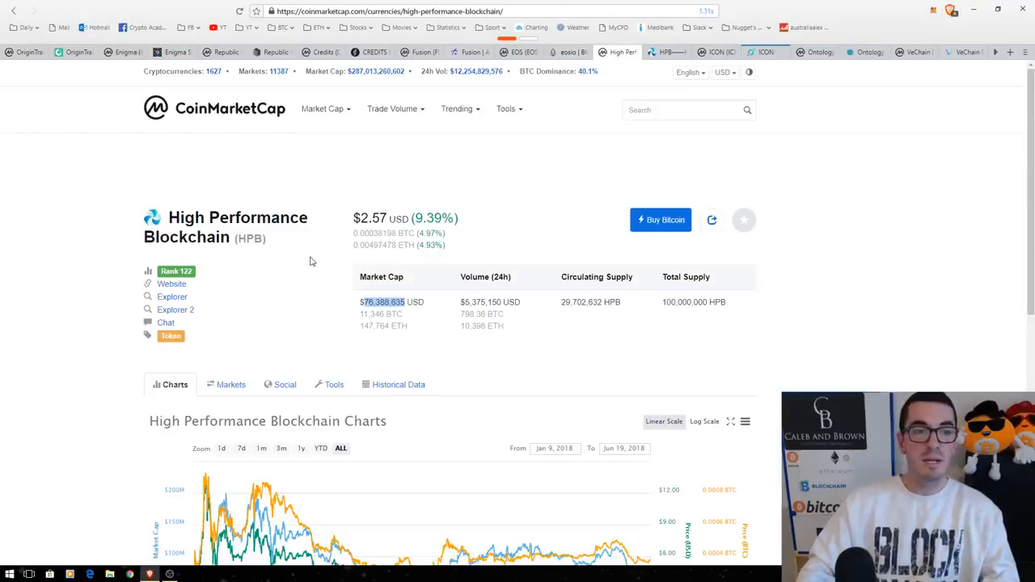
mouse_move(283, 294)
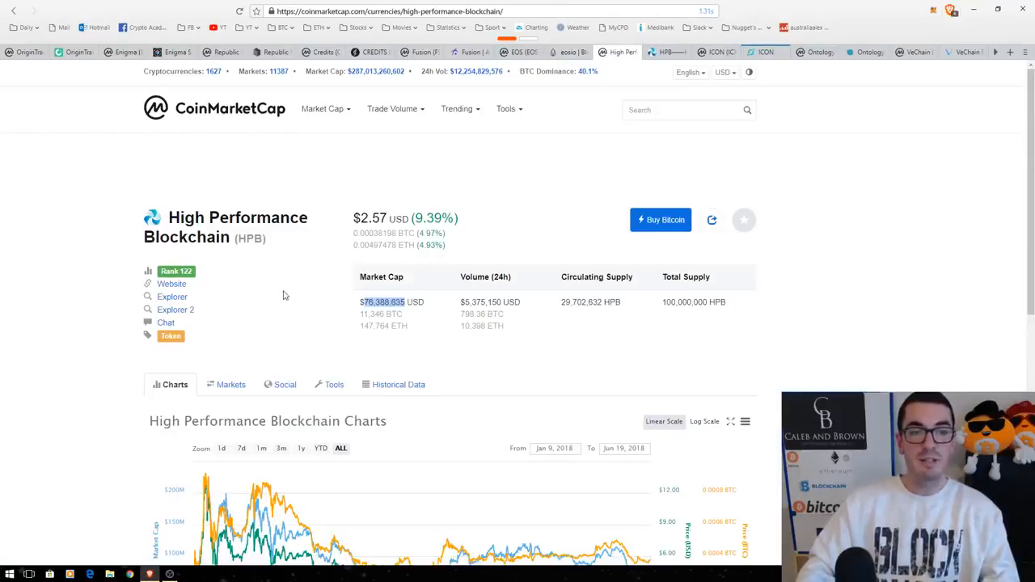
mouse_move(556, 230)
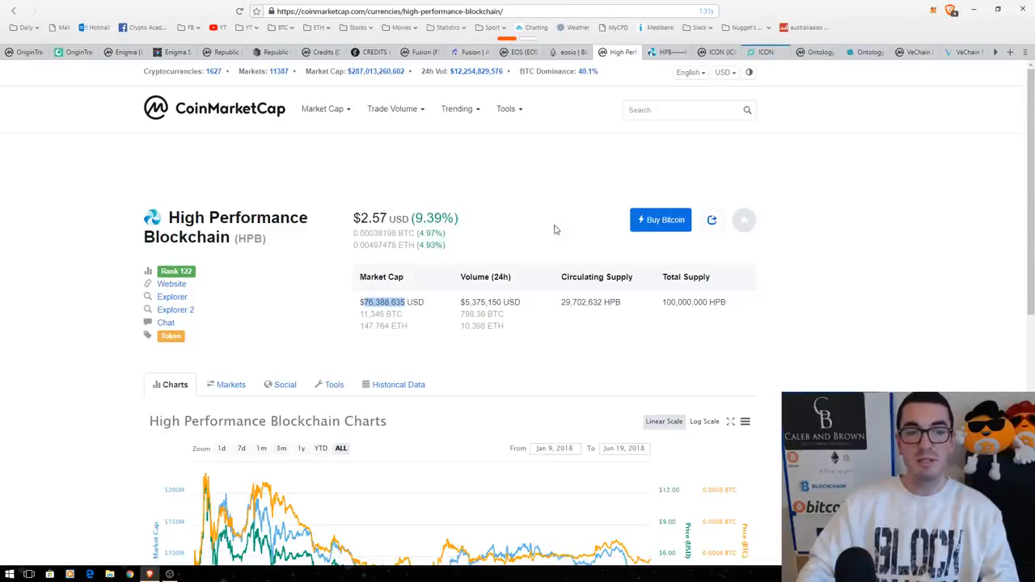
mouse_move(553, 223)
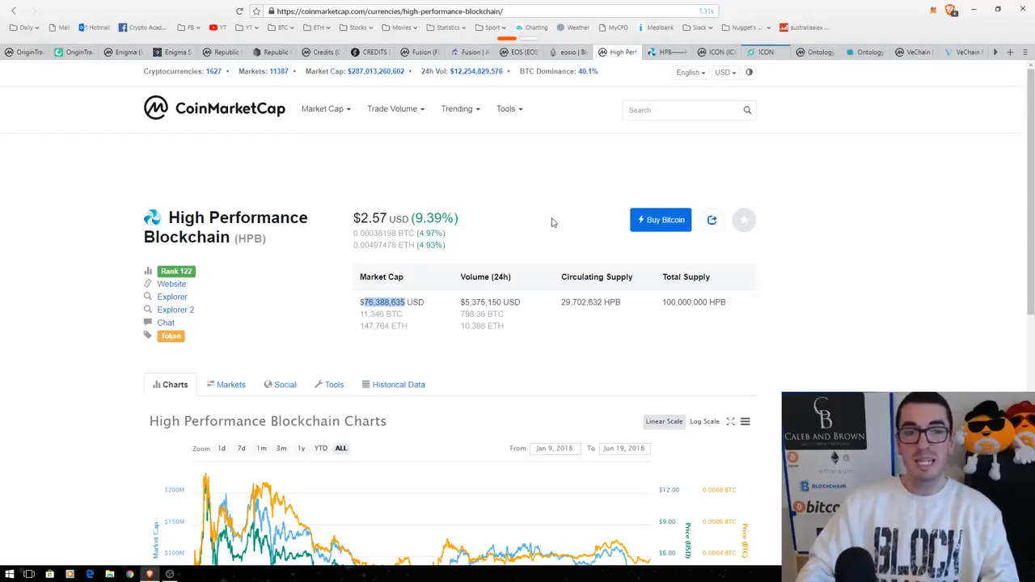
mouse_move(556, 227)
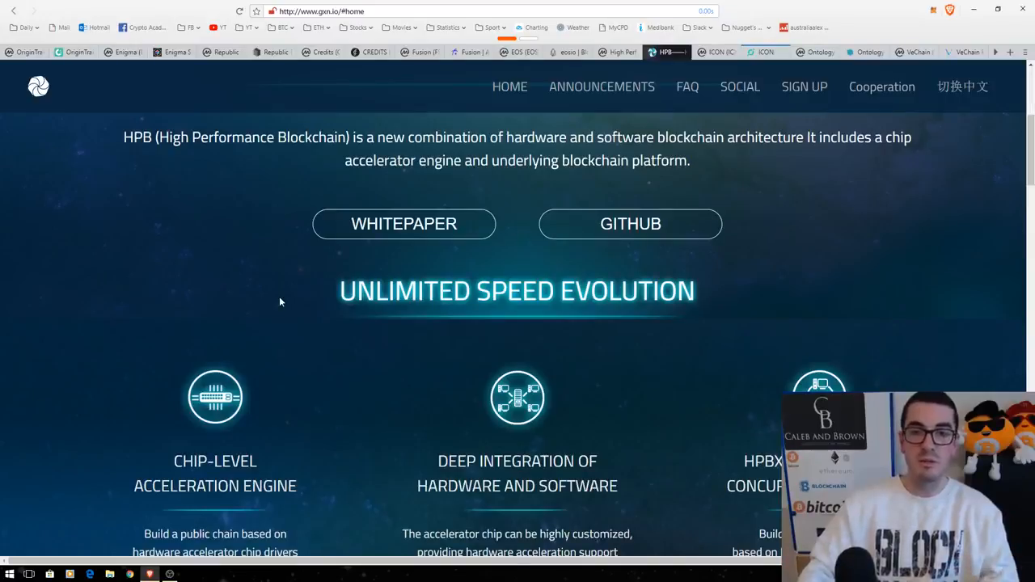
mouse_move(324, 304)
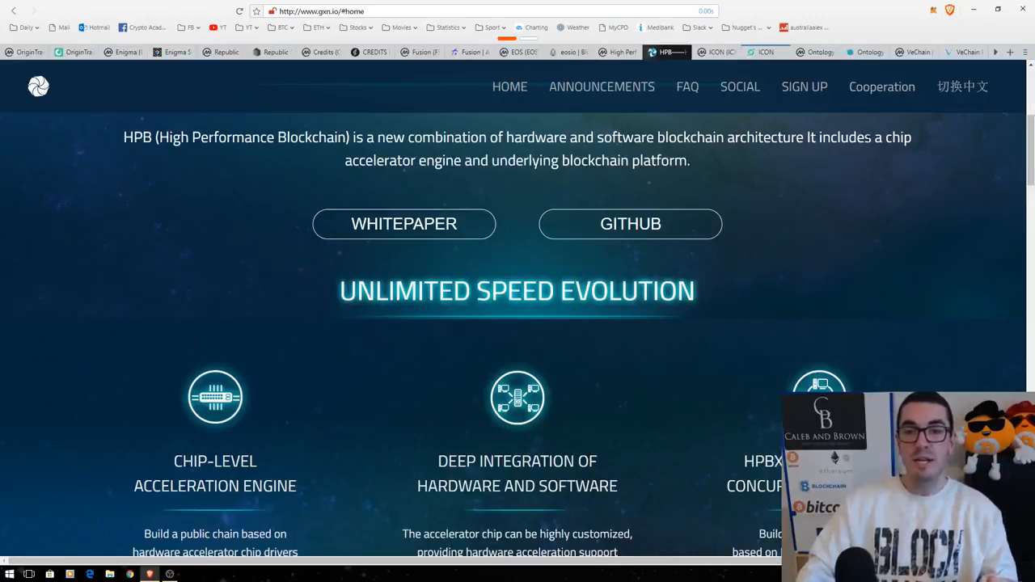
mouse_move(555, 181)
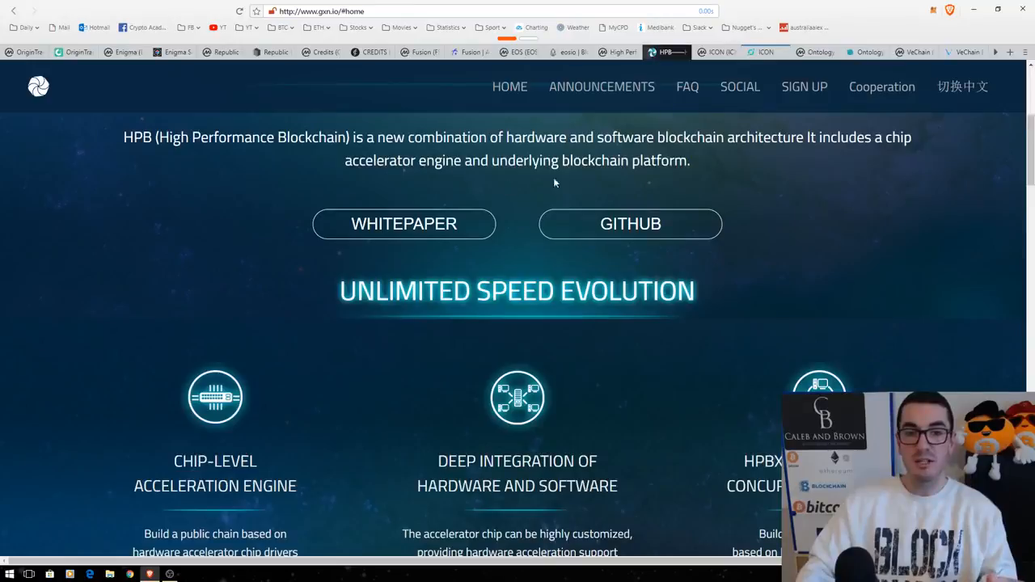
mouse_move(606, 407)
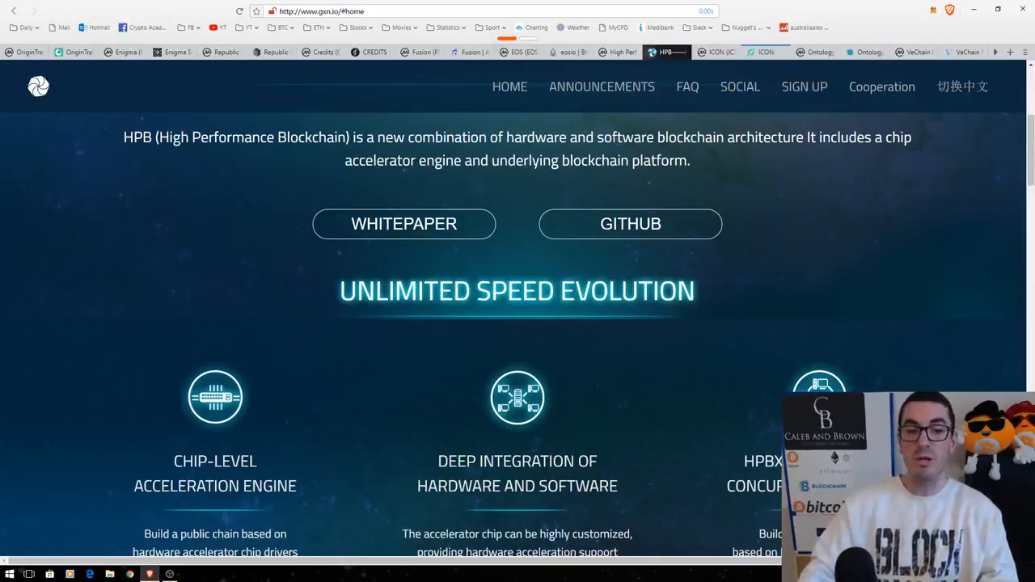
mouse_move(676, 498)
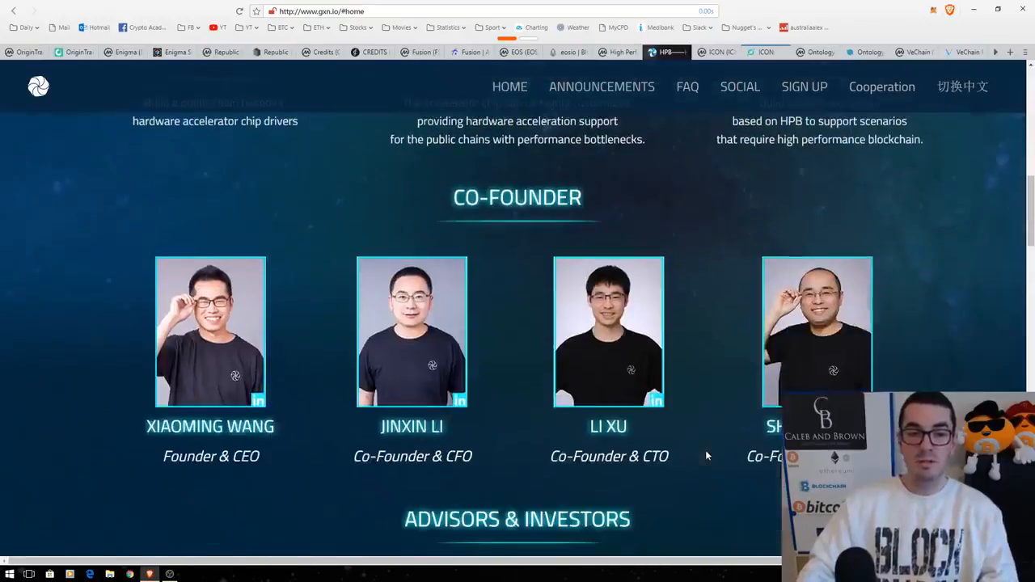
mouse_move(721, 459)
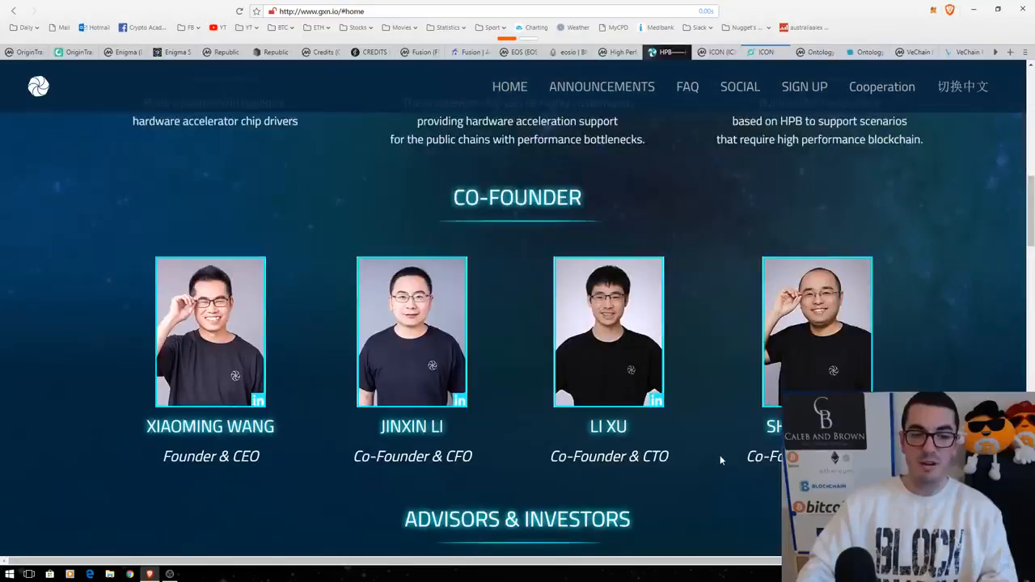
scroll(up, 3)
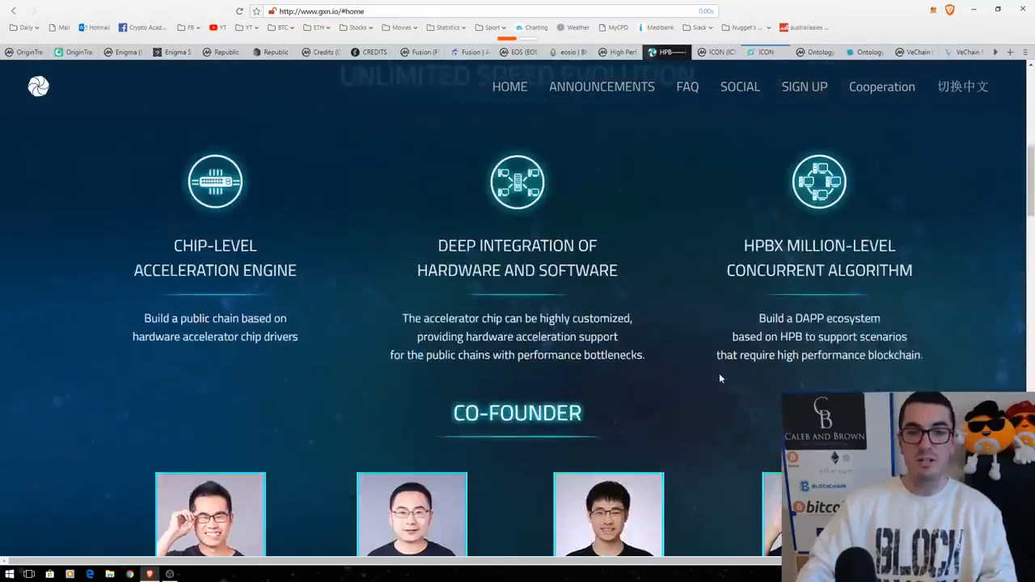
scroll(up, 3)
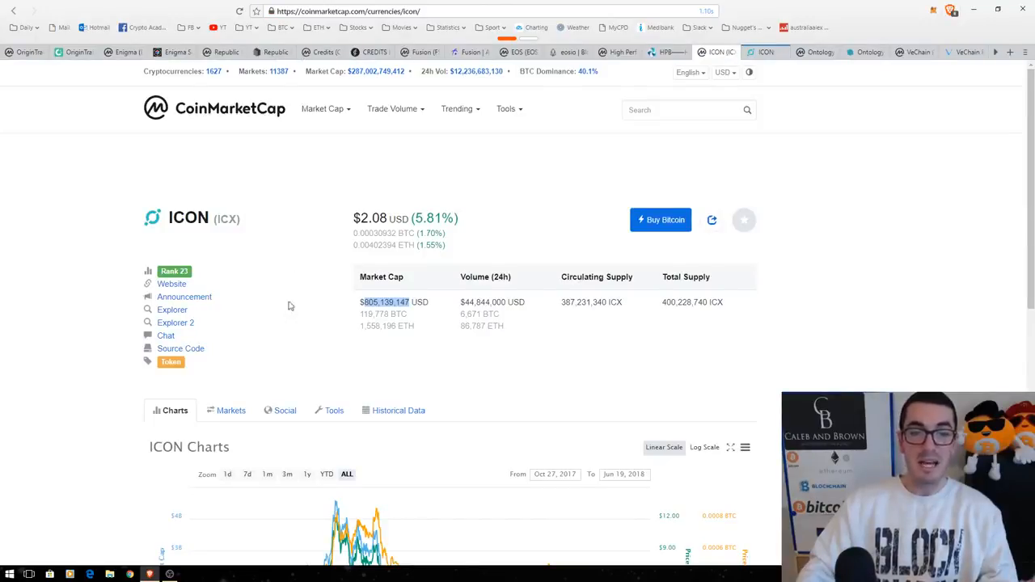
- Visit the icon.foundation site and scroll to its Connecting Crypto to Real World section
click(171, 285)
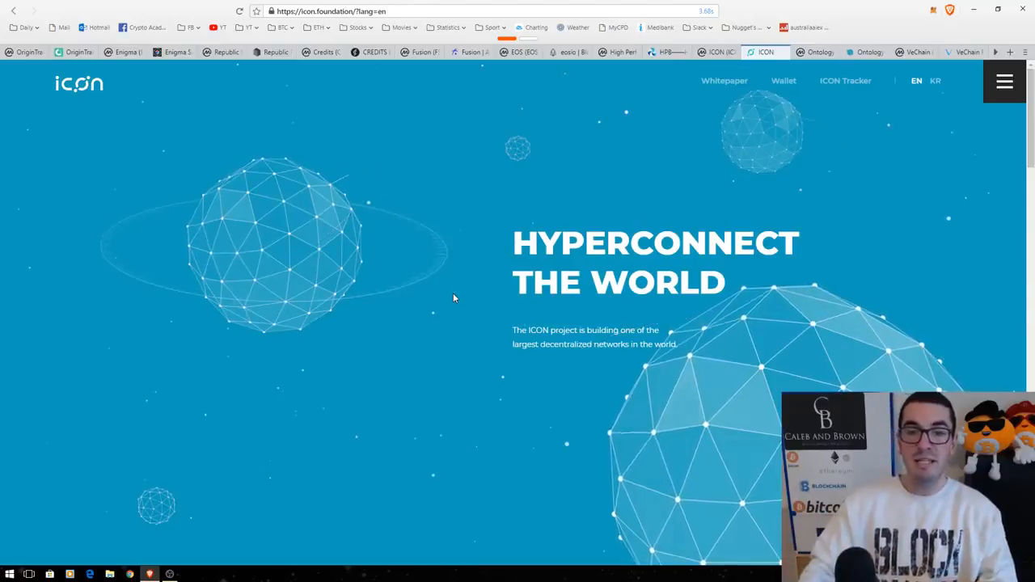
scroll(down, 3)
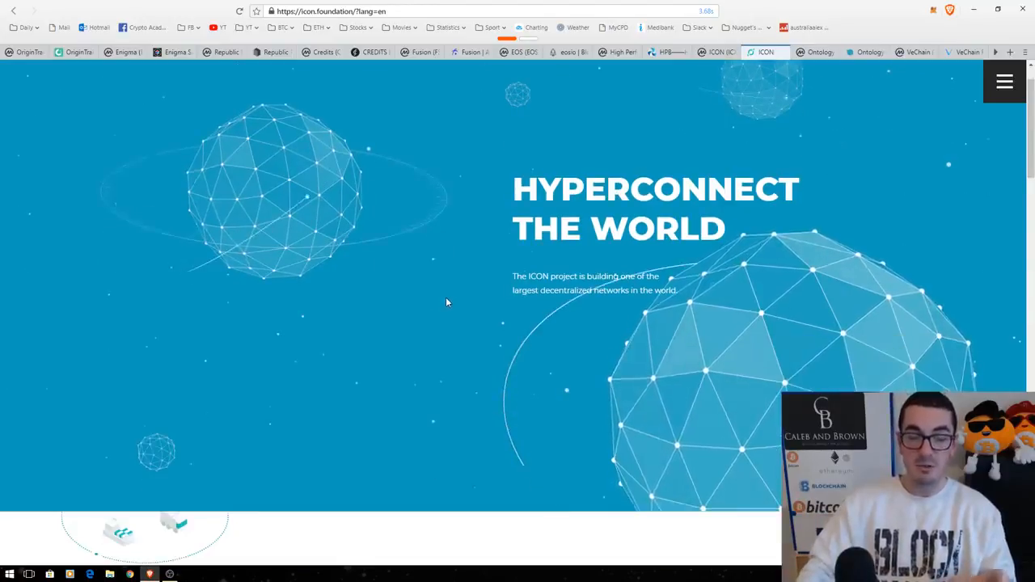
mouse_move(440, 314)
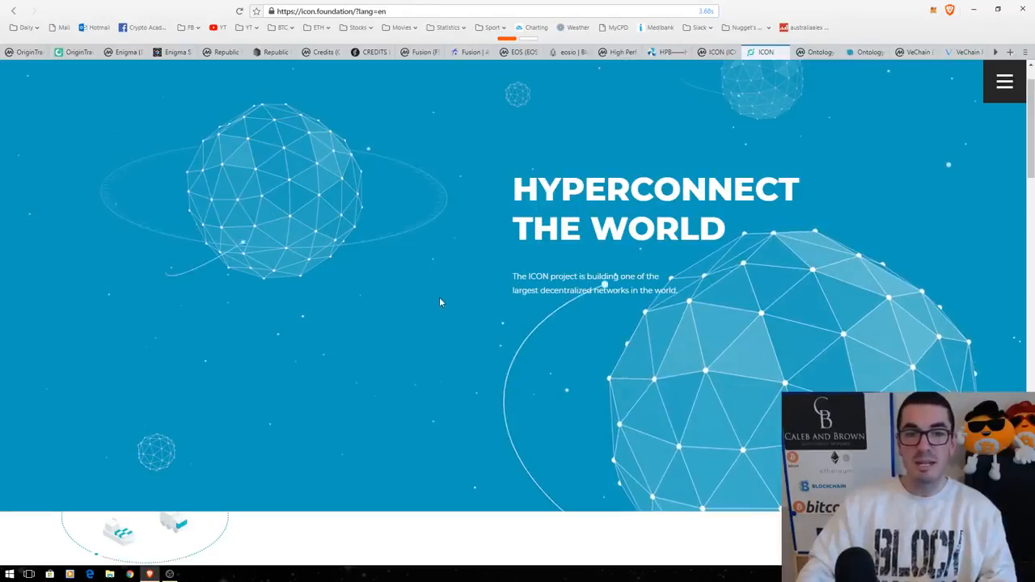
scroll(down, 3)
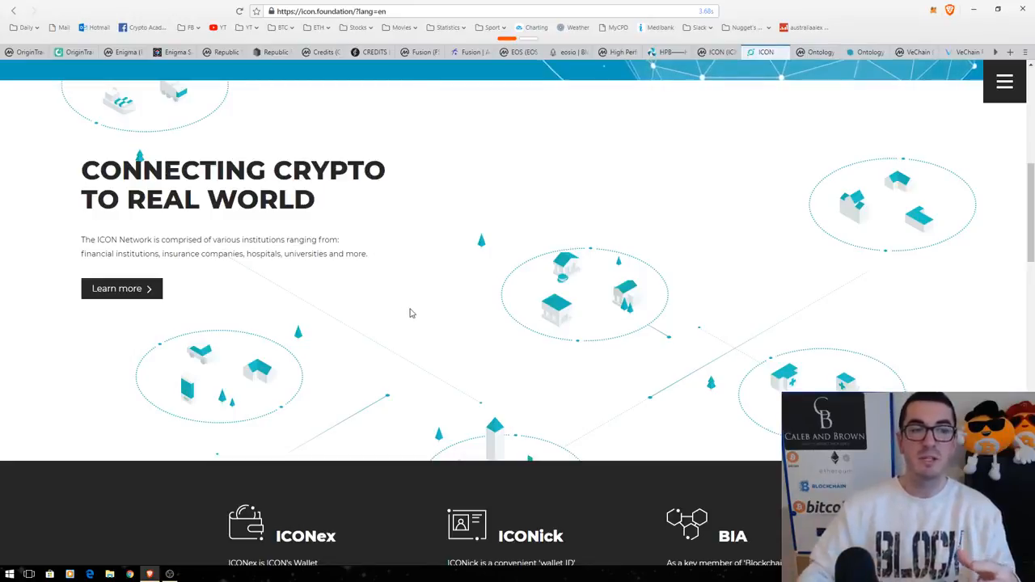
mouse_move(456, 312)
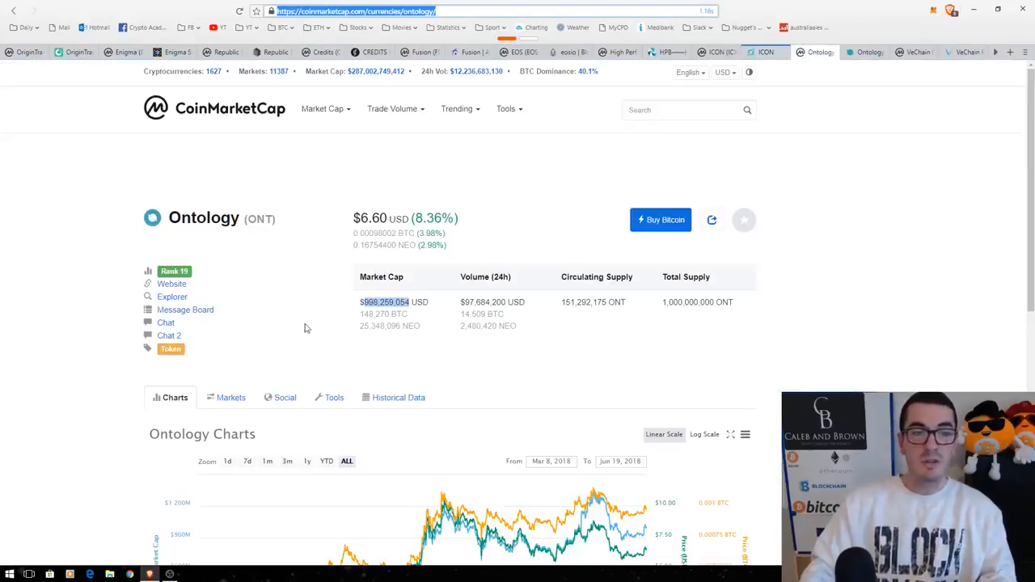
mouse_move(306, 313)
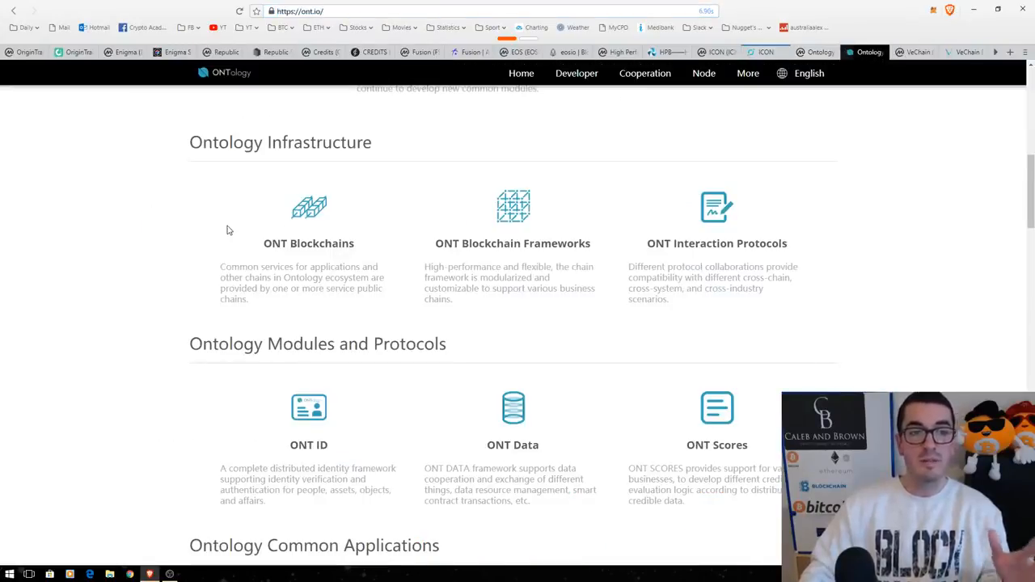
mouse_move(218, 236)
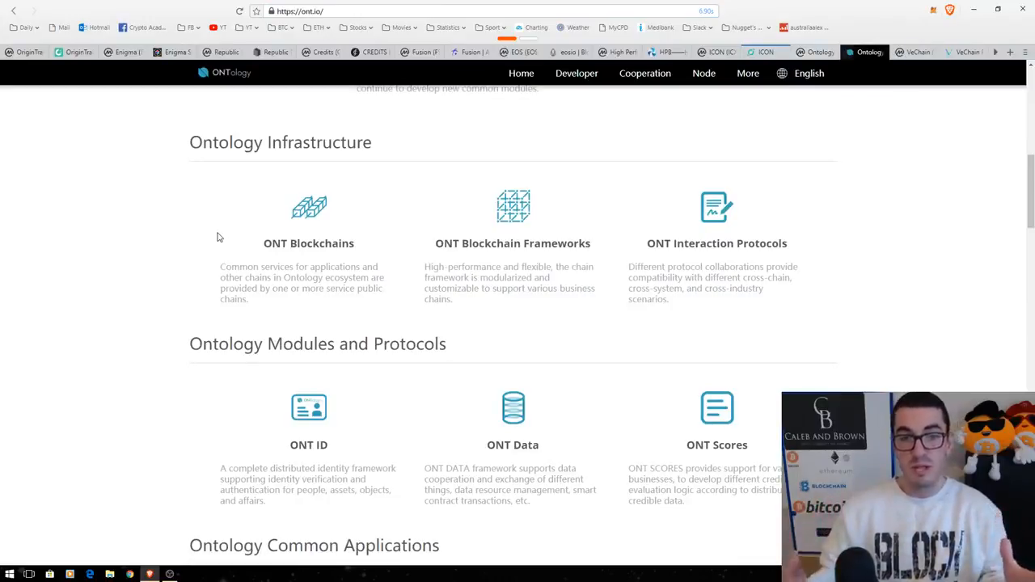
mouse_move(440, 275)
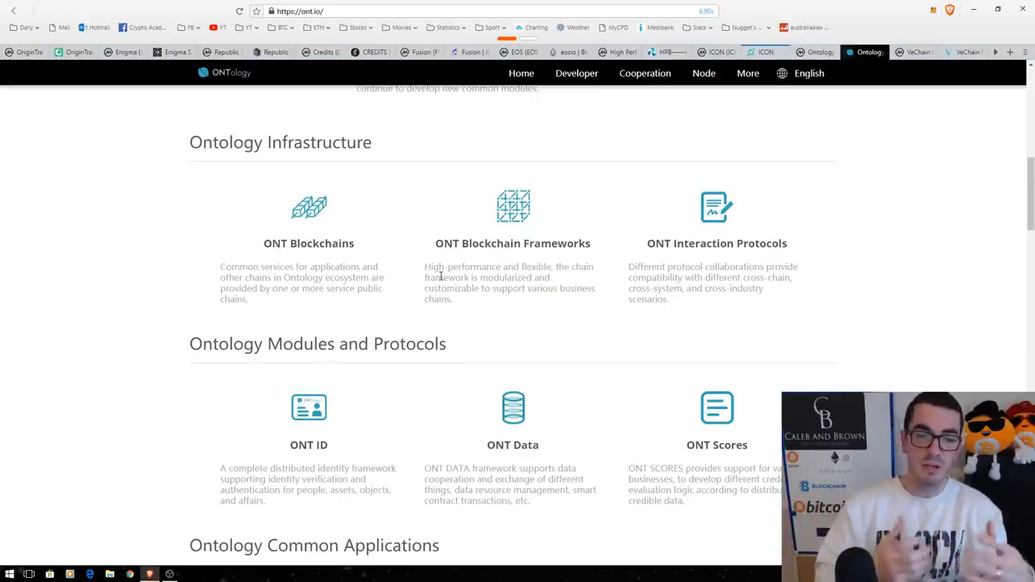
mouse_move(563, 333)
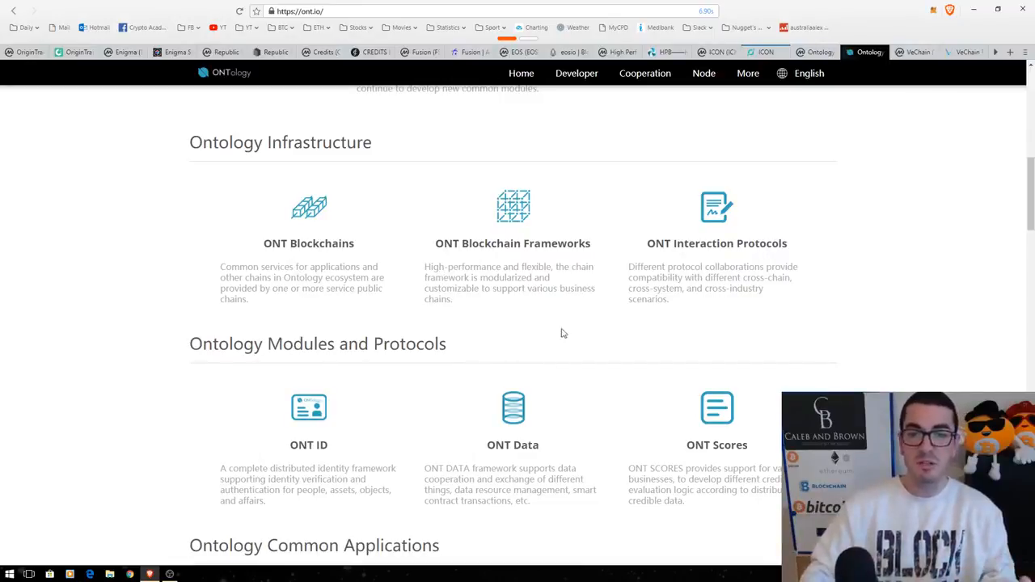
mouse_move(782, 353)
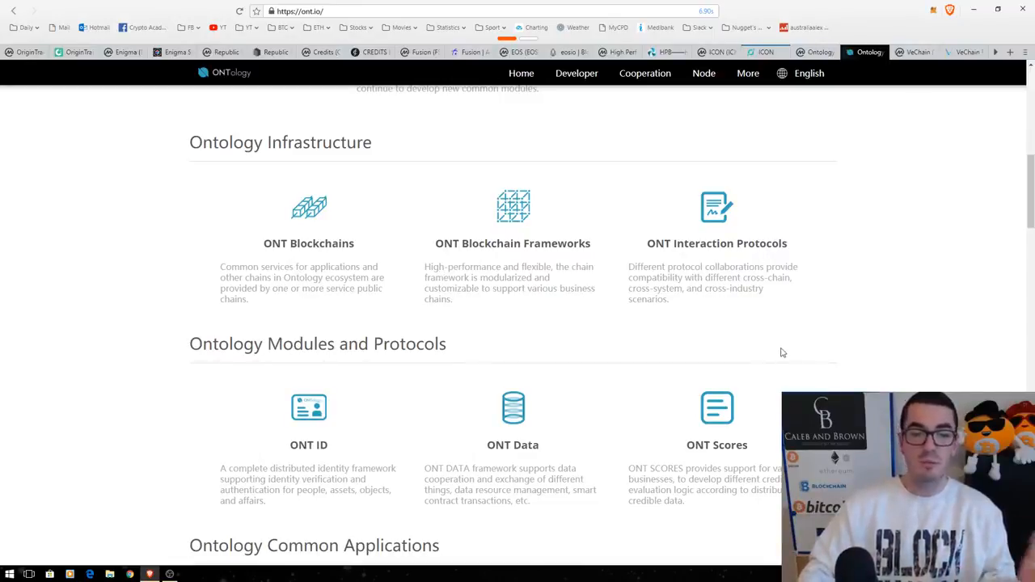
- Scroll the ont.io homepage through infrastructure, modules and media down to the Co-Builder Plan Partners list
scroll(down, 3)
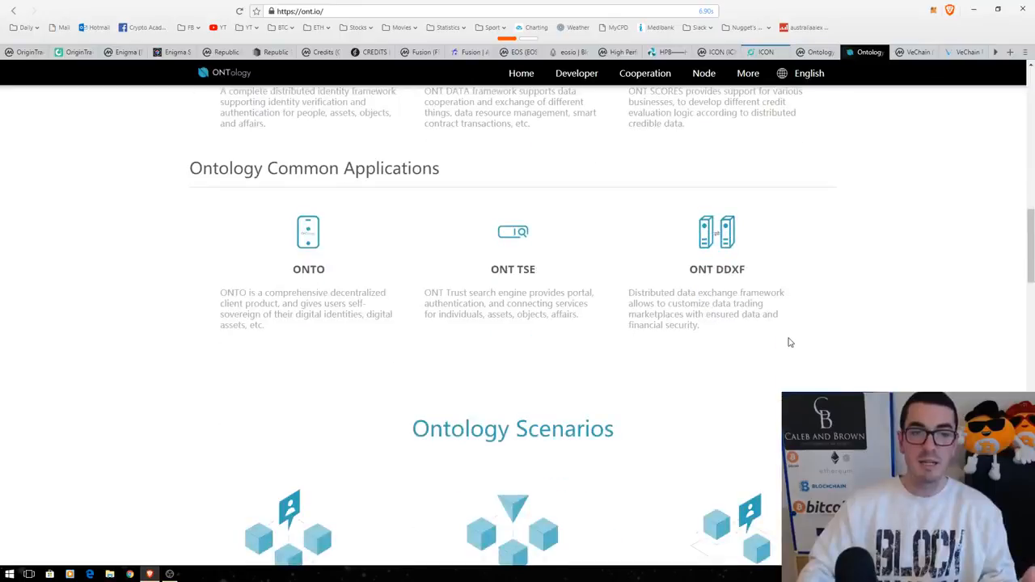
scroll(down, 3)
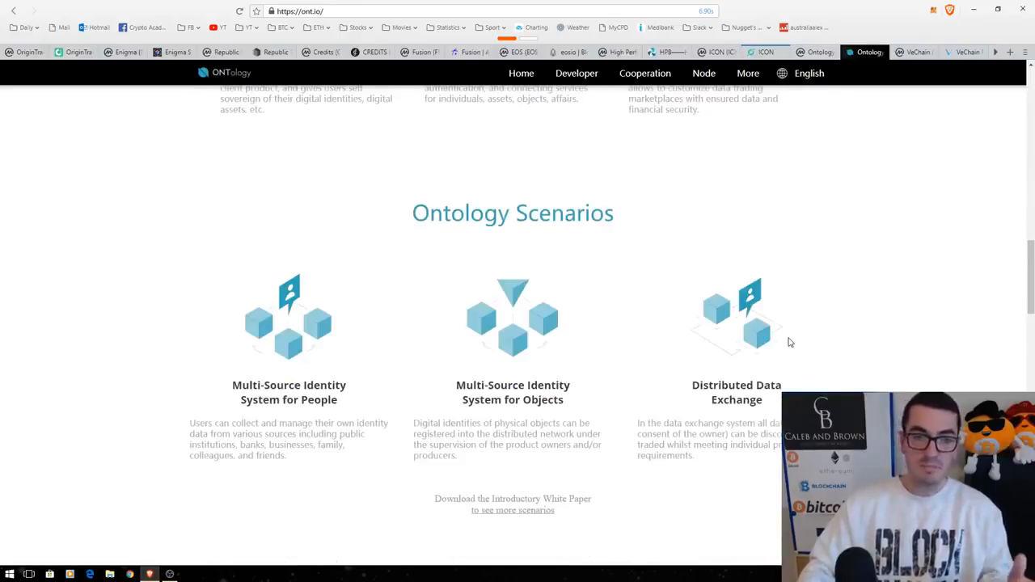
scroll(down, 3)
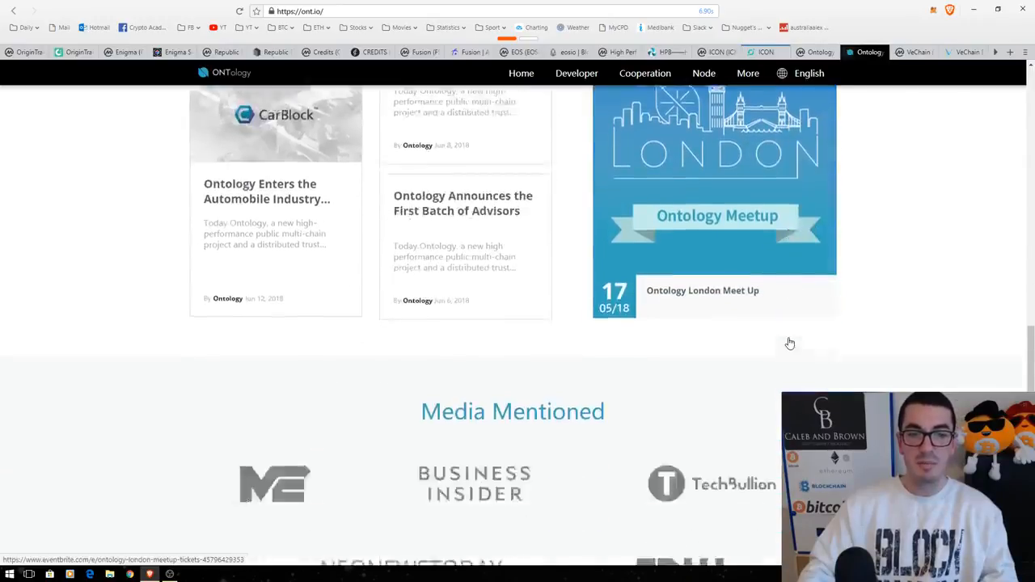
scroll(down, 3)
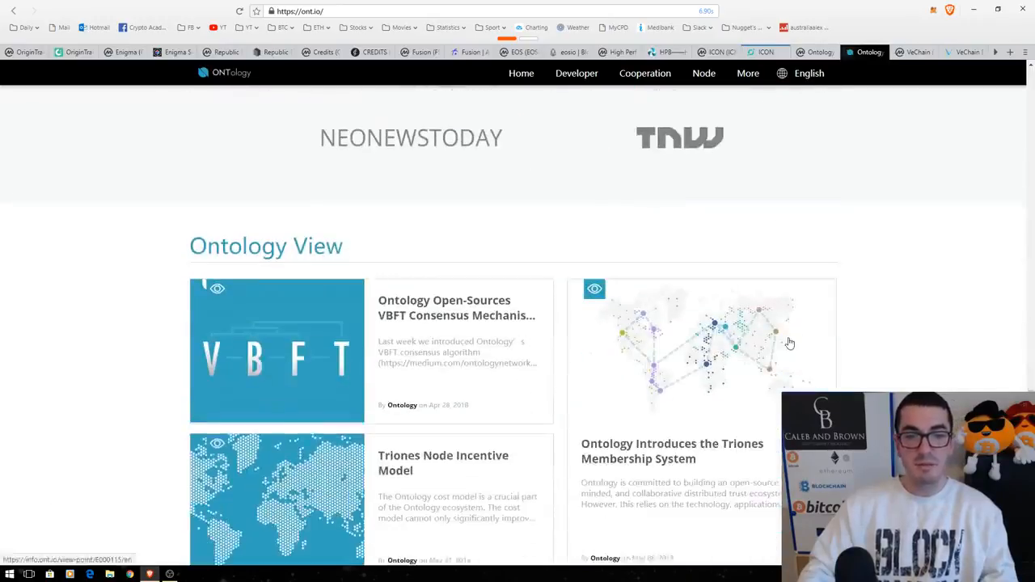
scroll(down, 3)
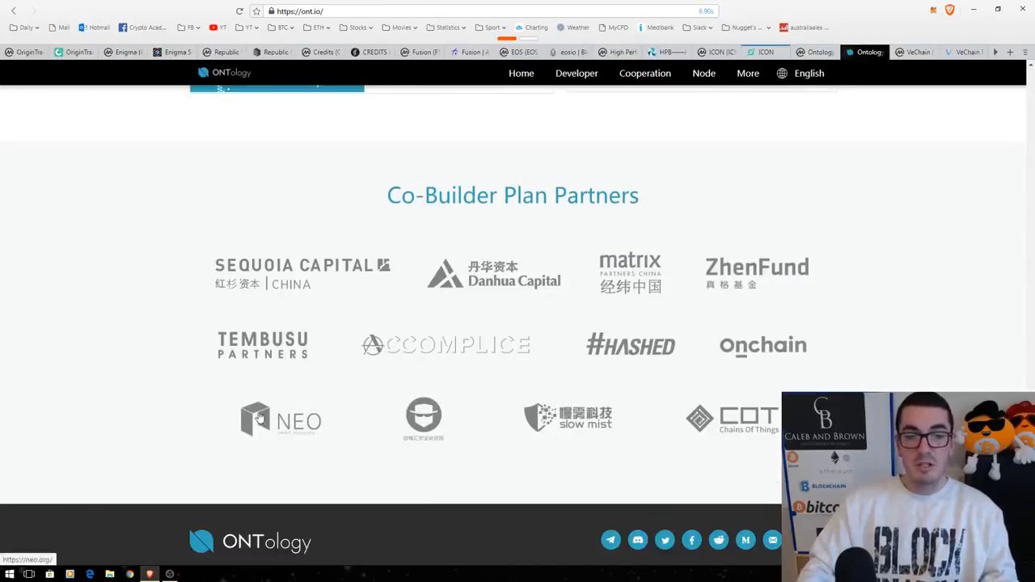
mouse_move(320, 404)
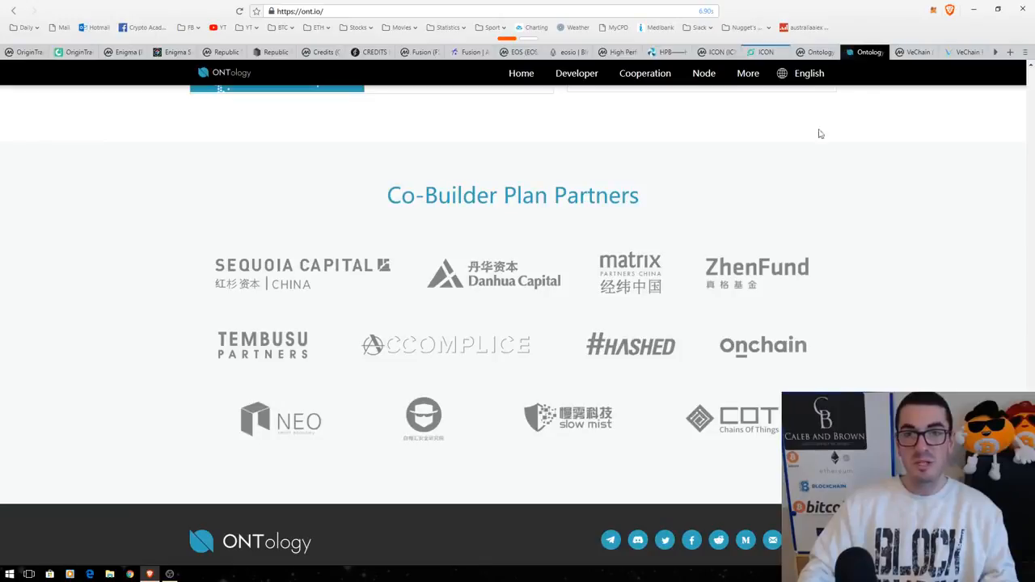
- Bring up VeChain's CoinMarketCap listing and read its site's Proof of Authority and High Scalability section
click(918, 51)
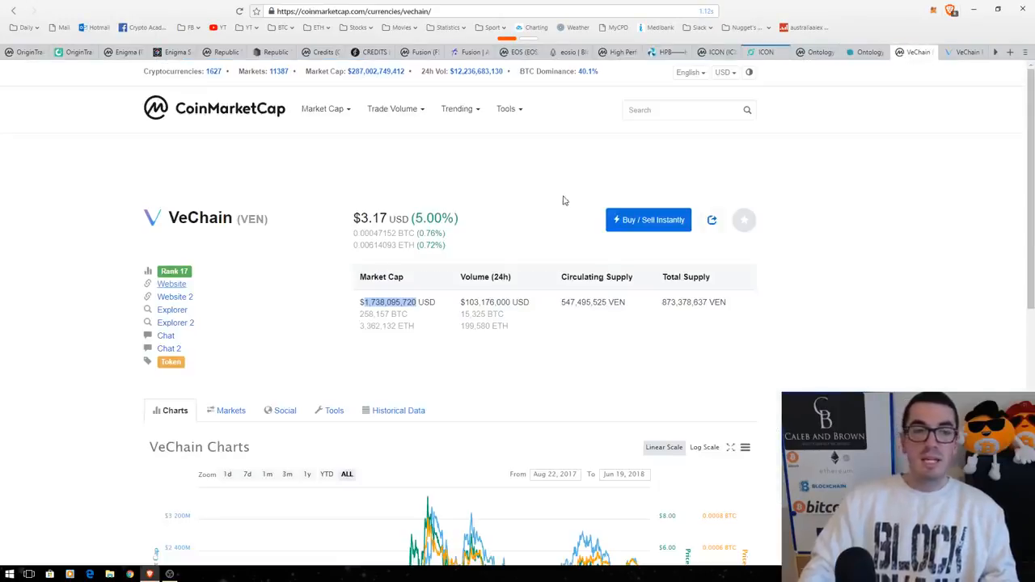
mouse_move(550, 198)
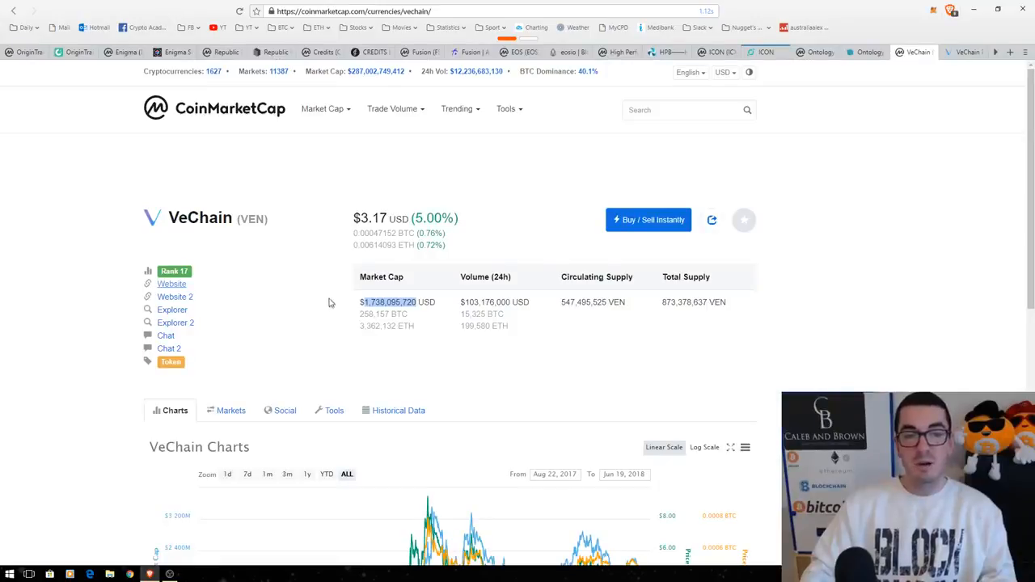
mouse_move(963, 62)
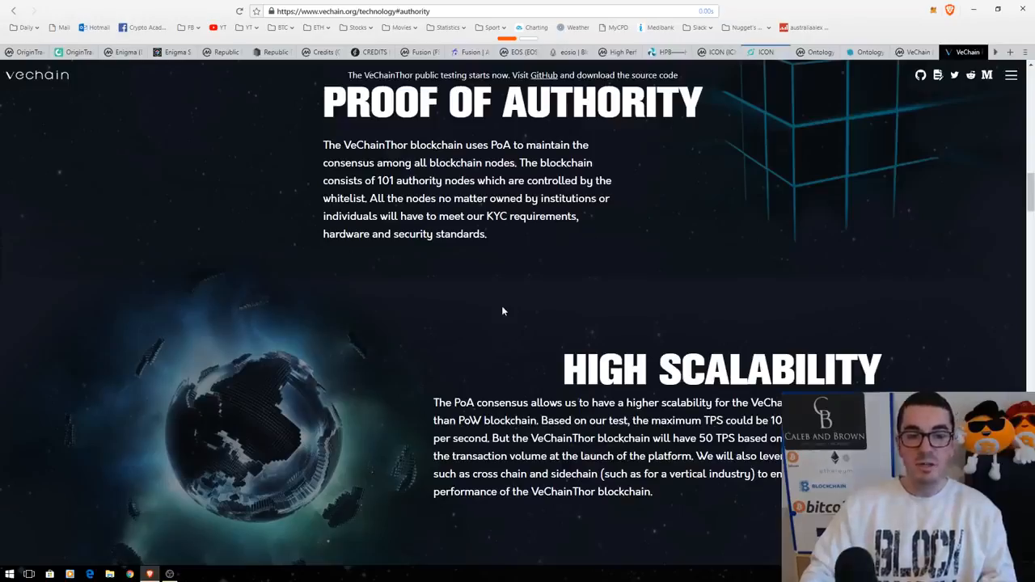
scroll(down, 3)
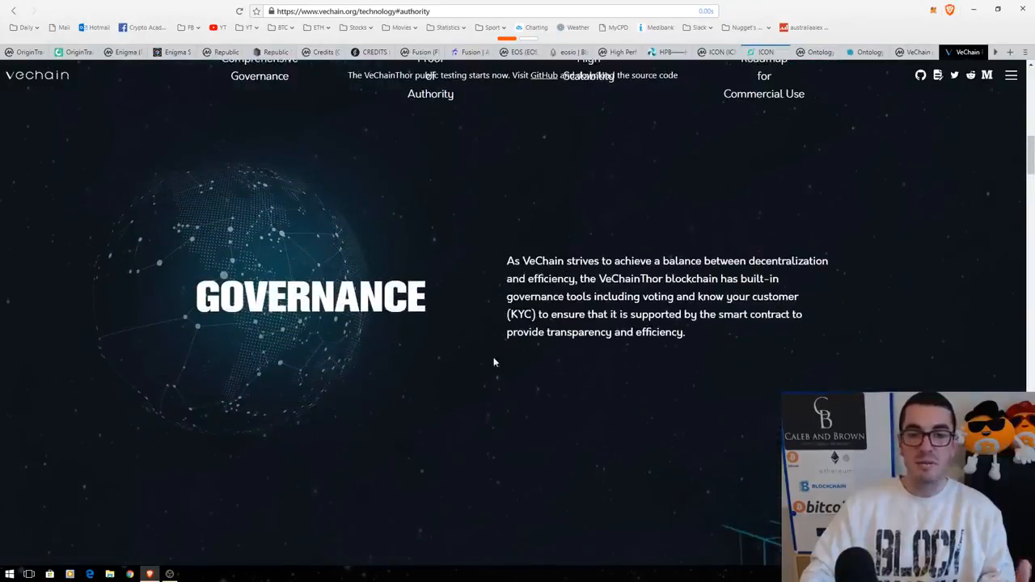
scroll(down, 3)
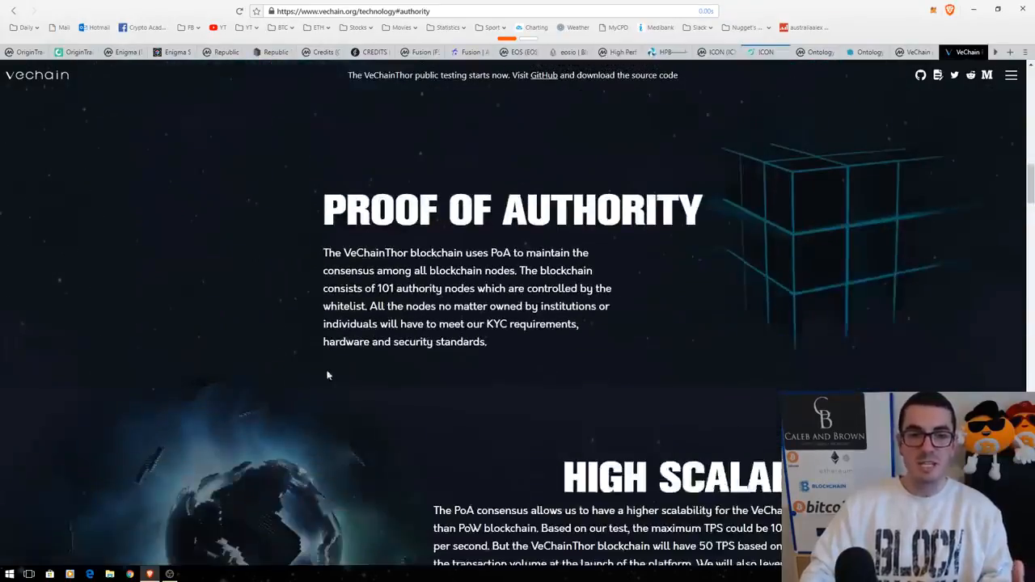
scroll(down, 3)
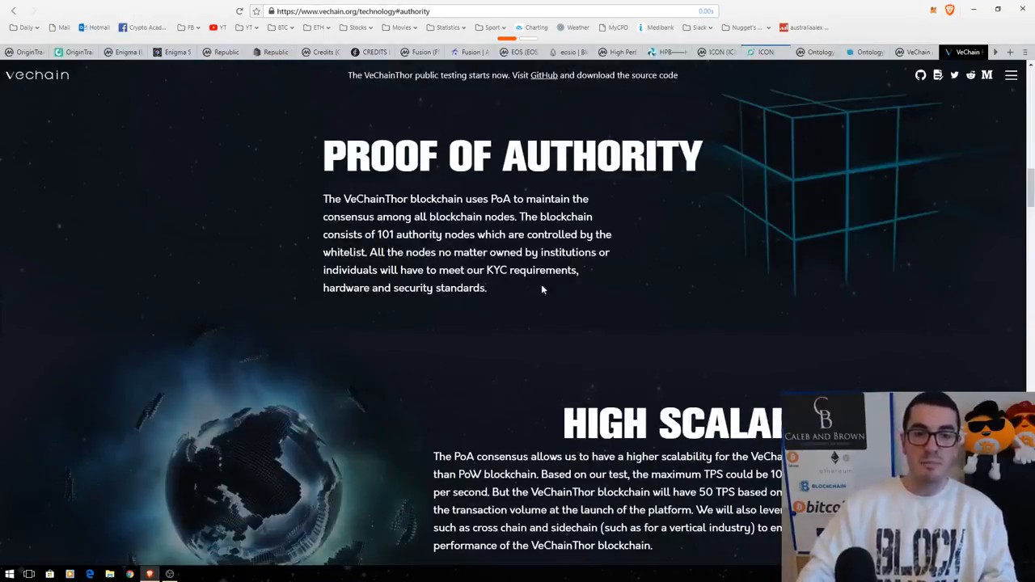
mouse_move(461, 317)
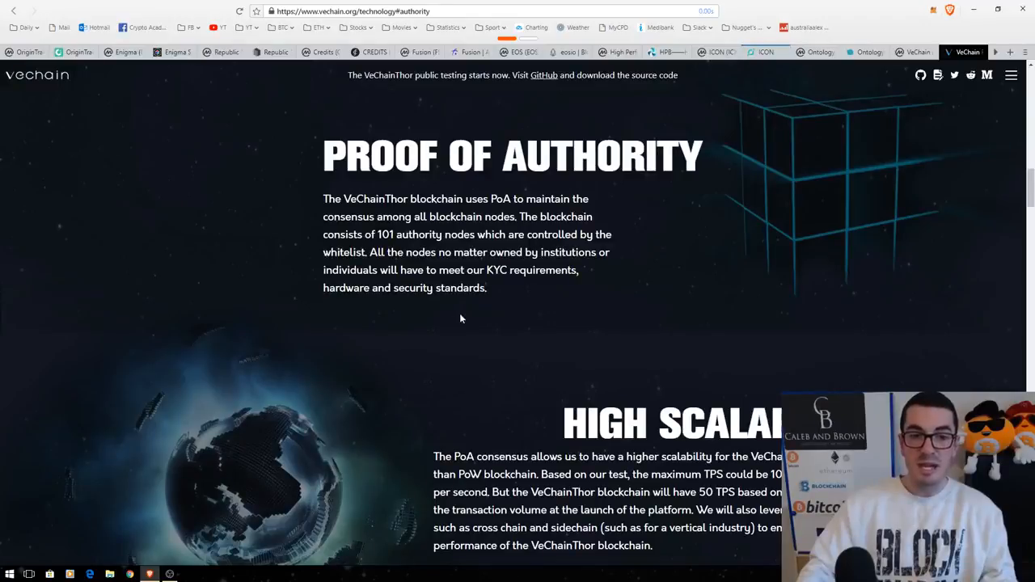
scroll(down, 3)
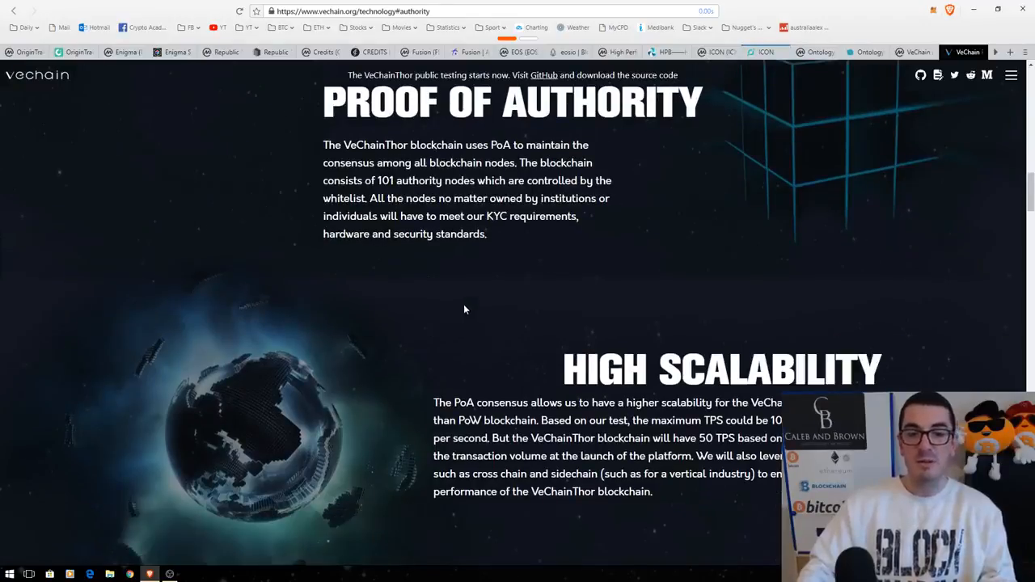
mouse_move(443, 374)
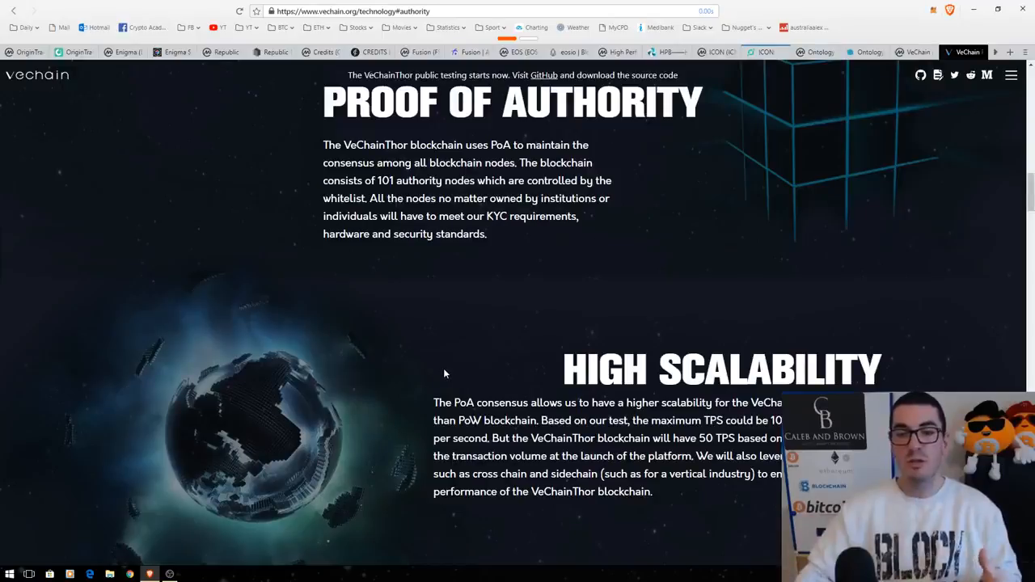
mouse_move(446, 312)
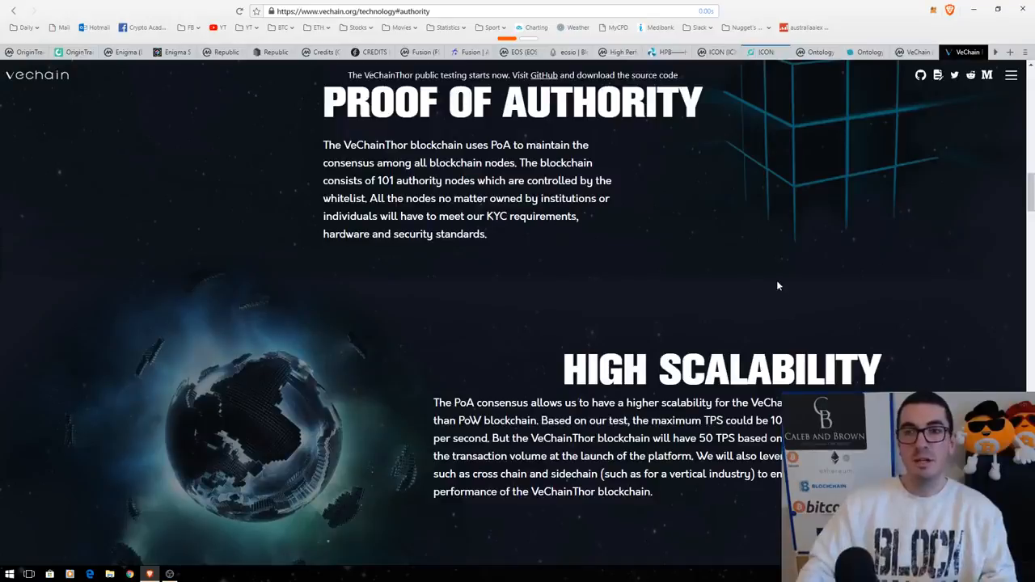
mouse_move(797, 268)
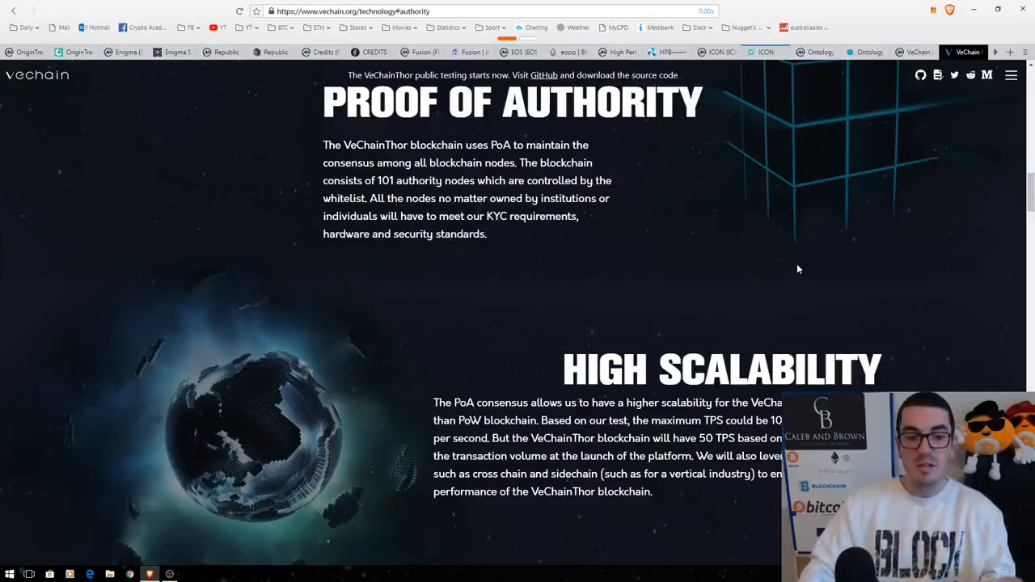
mouse_move(781, 266)
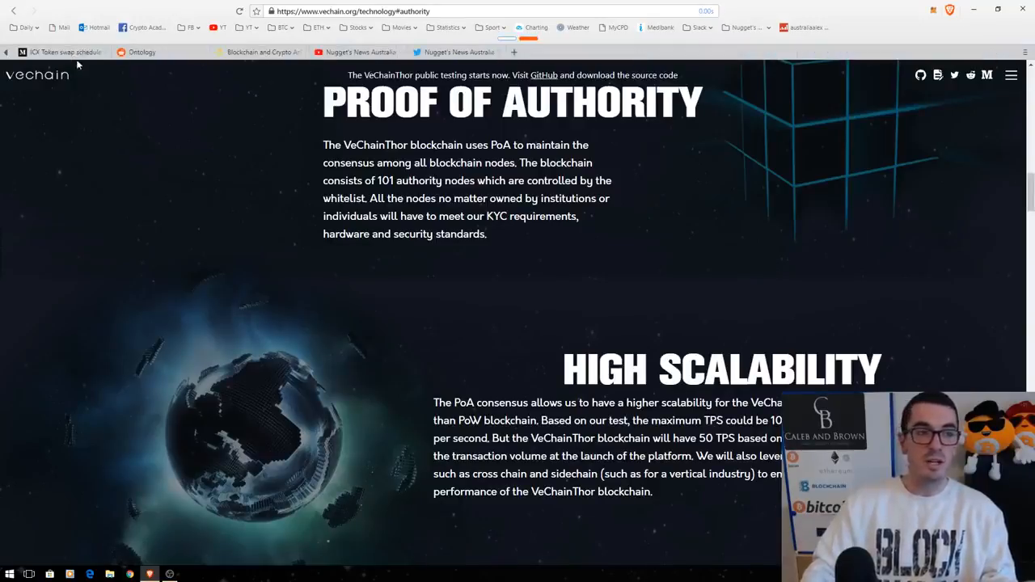
- Switch to the Medium article announcing the ICX token swap schedule
click(61, 51)
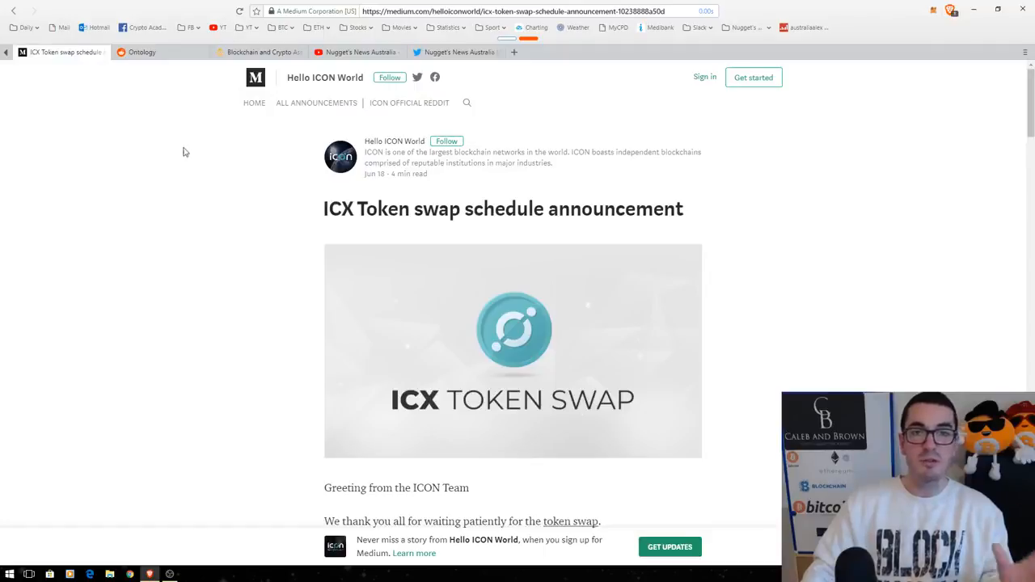
mouse_move(189, 142)
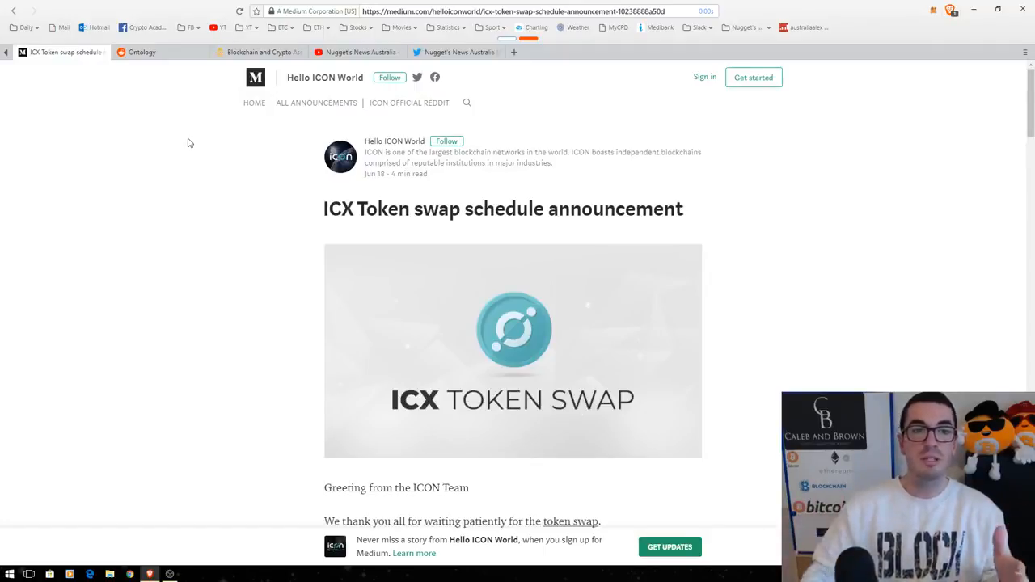
mouse_move(255, 77)
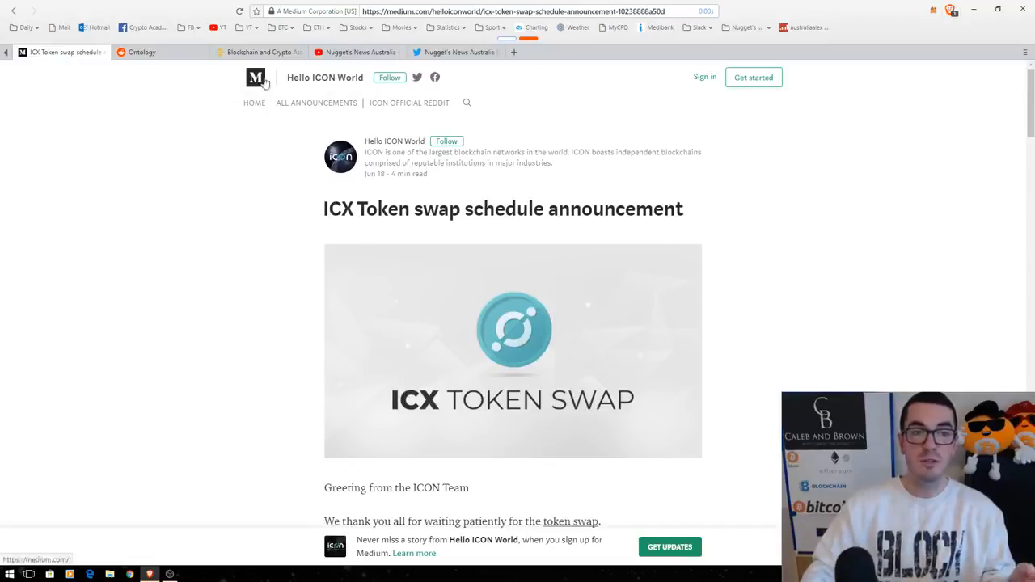
mouse_move(278, 208)
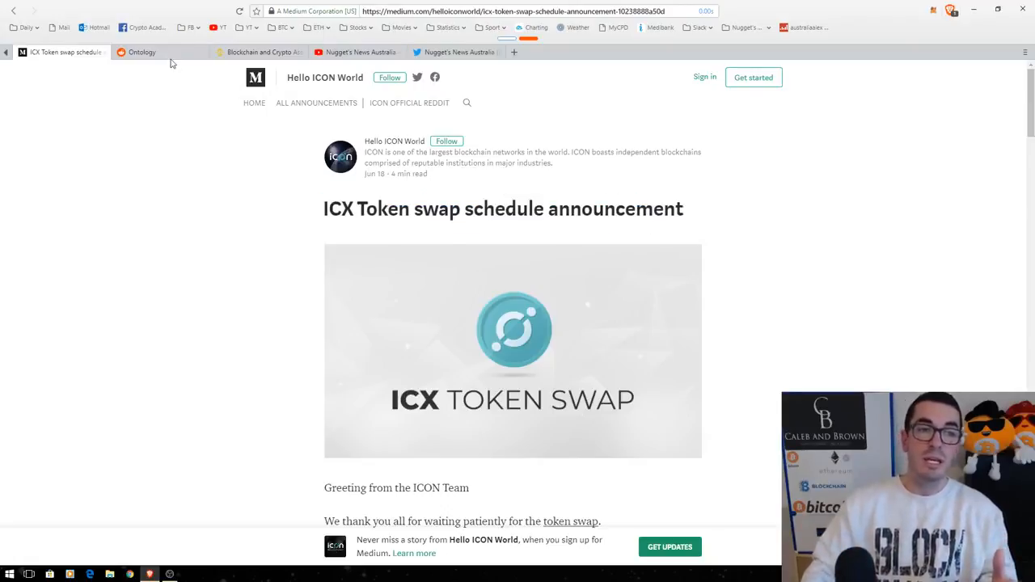
- Switch to the r/OntologyNetwork subreddit showing ONT token swap posts
click(143, 52)
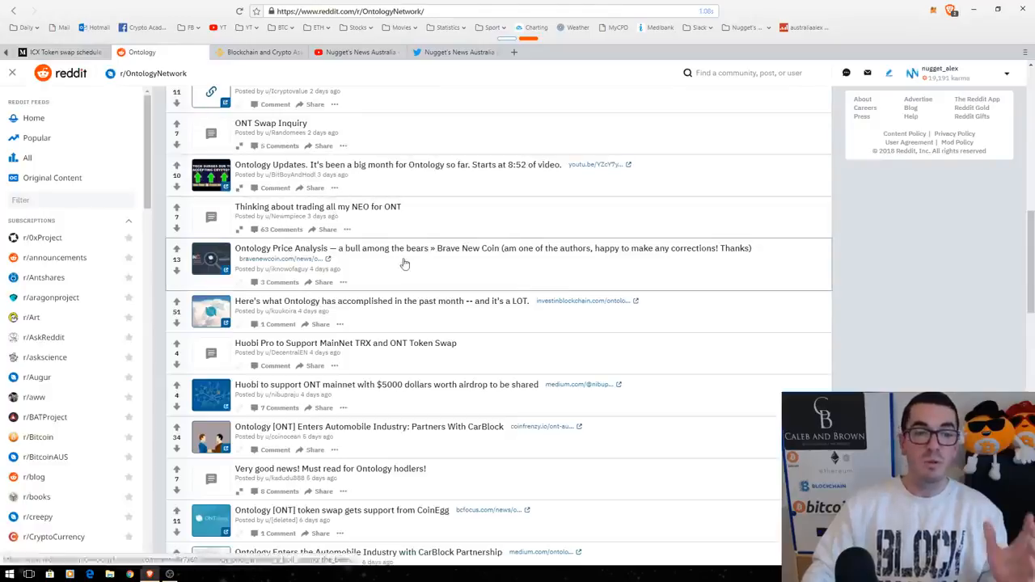
mouse_move(342, 364)
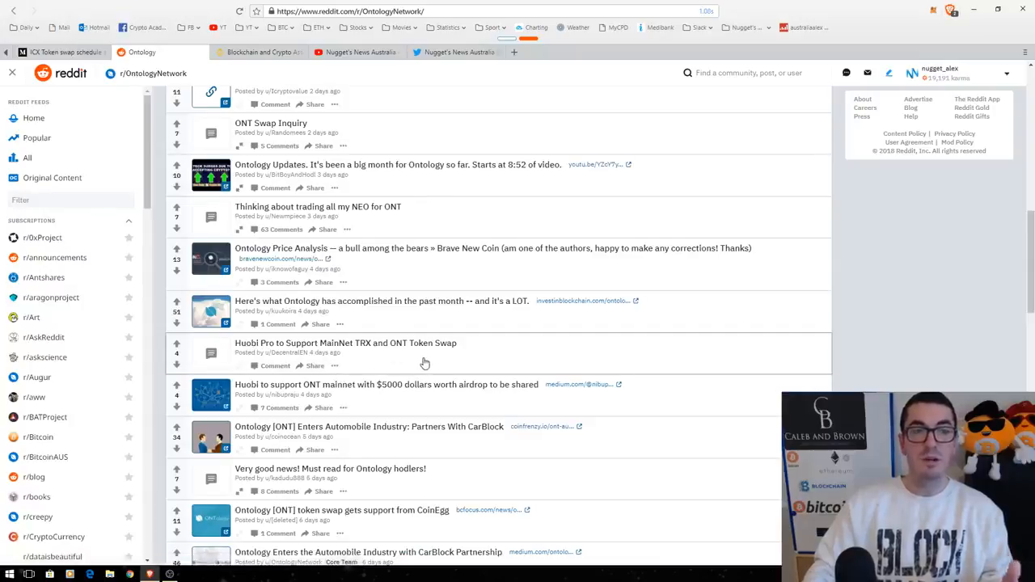
mouse_move(256, 52)
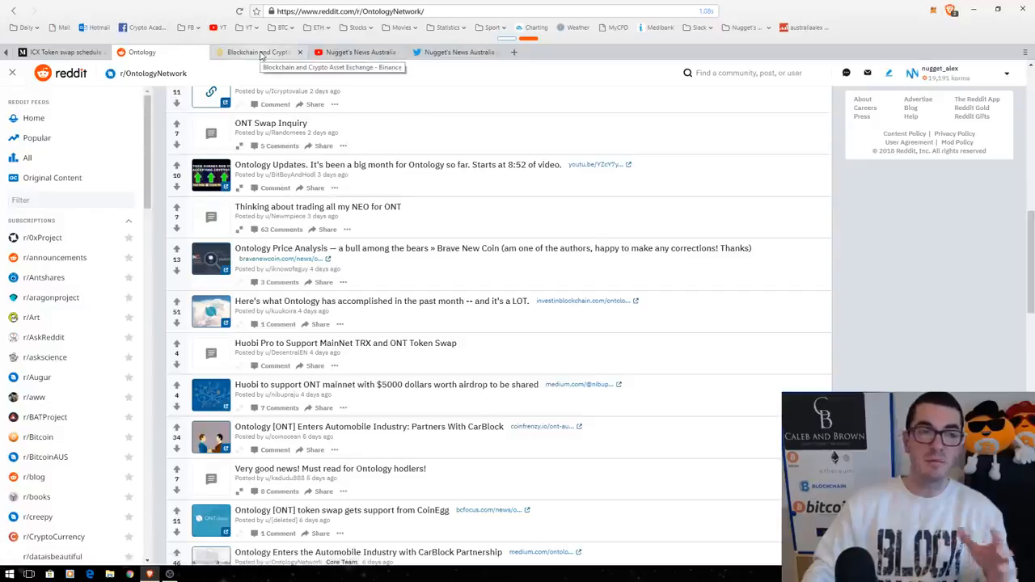
- Switch to the Binance exchange home page with its BTC markets price table
click(259, 52)
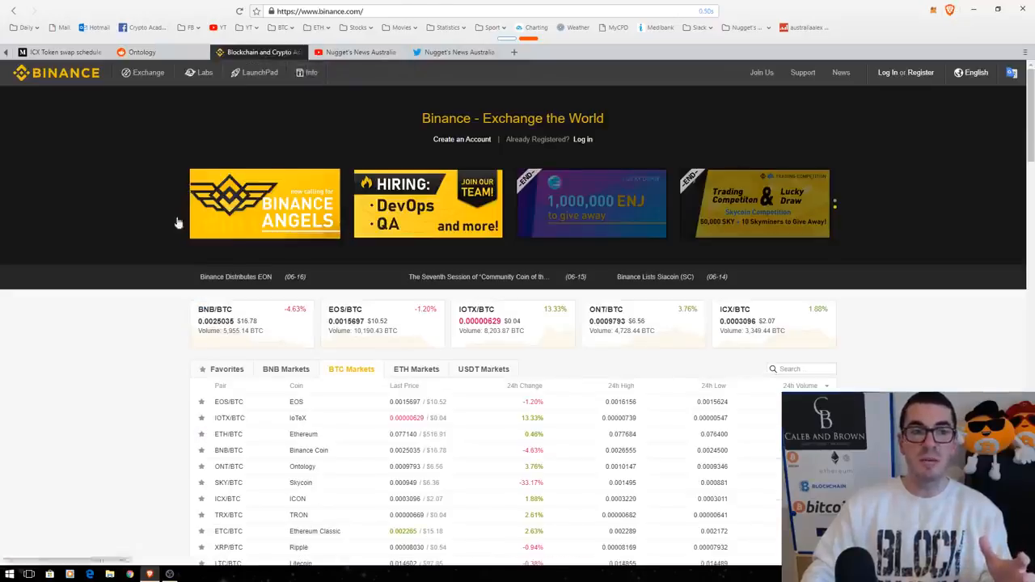
mouse_move(126, 320)
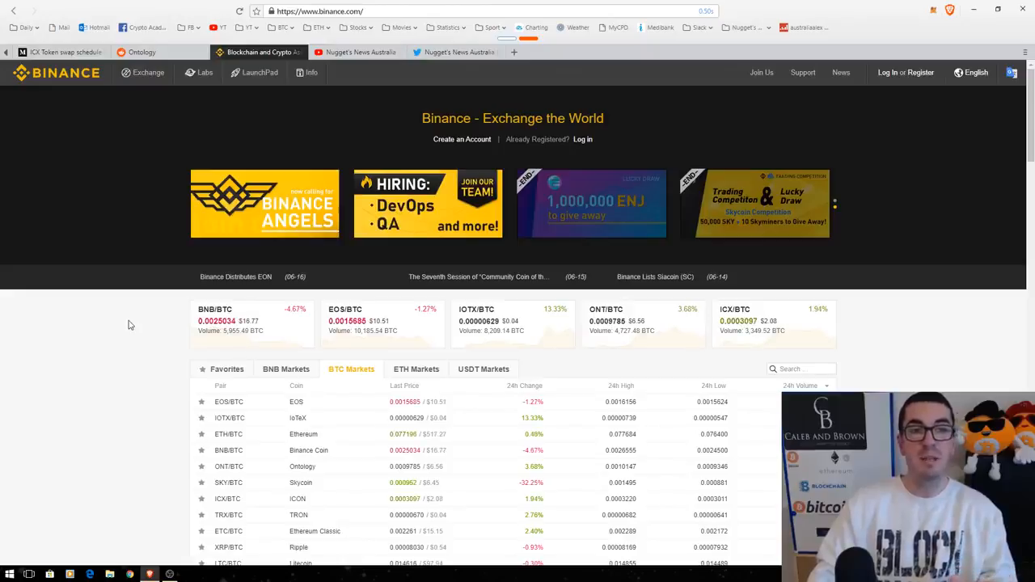
mouse_move(135, 320)
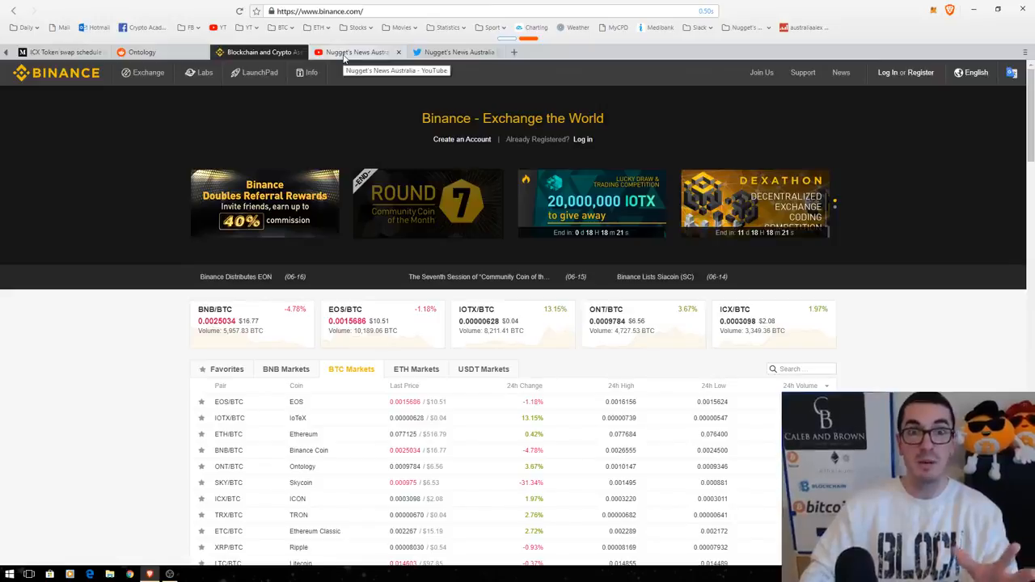
- Show the channel's YouTube Playlists page, then the Nugget's News Australia Twitter profile
click(355, 52)
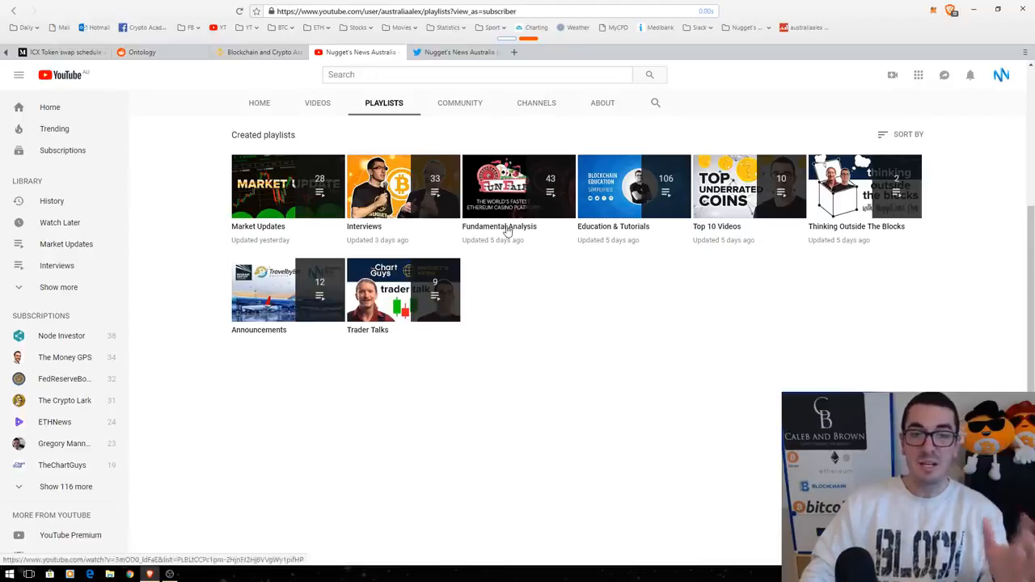
mouse_move(692, 332)
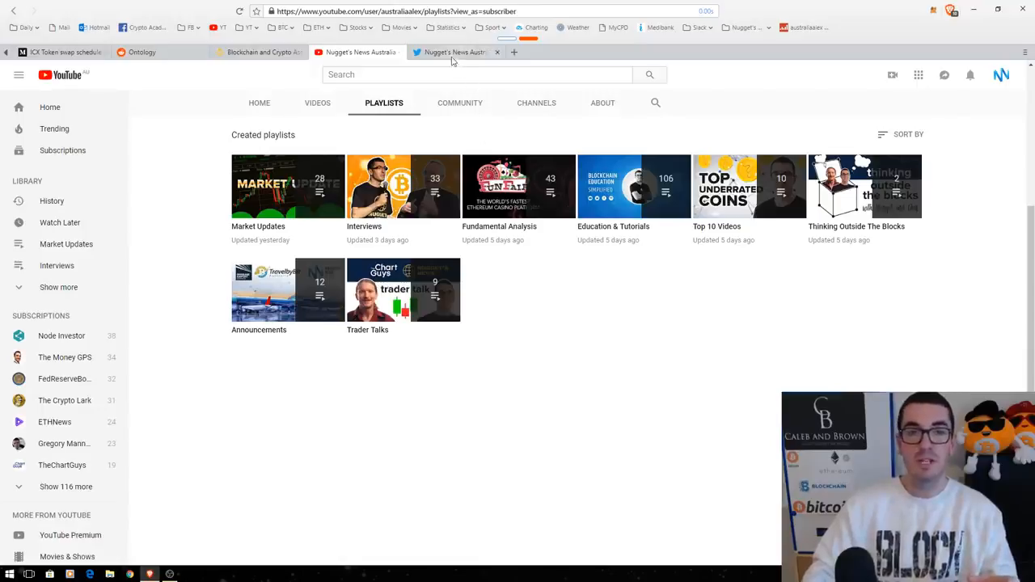
click(456, 52)
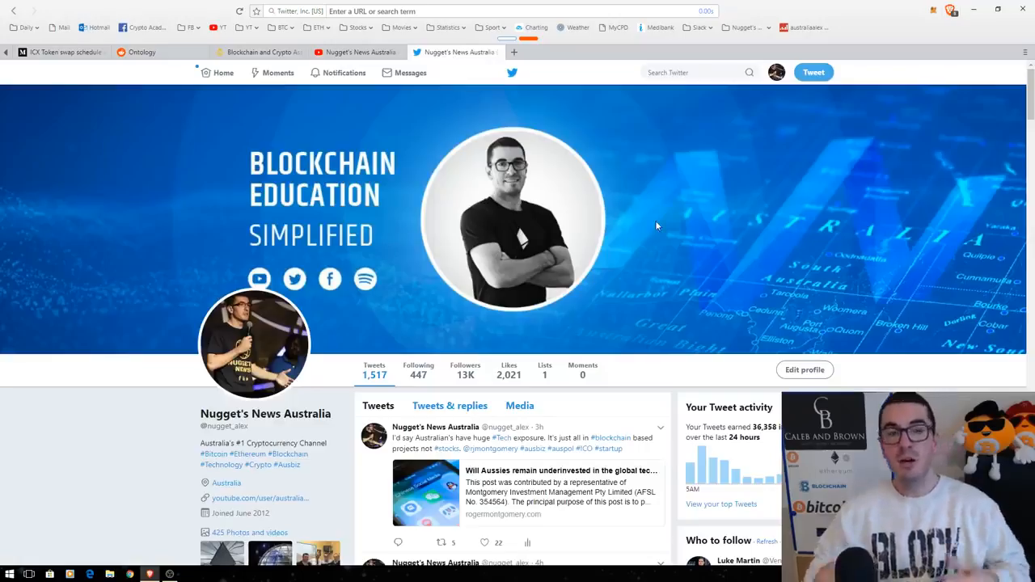